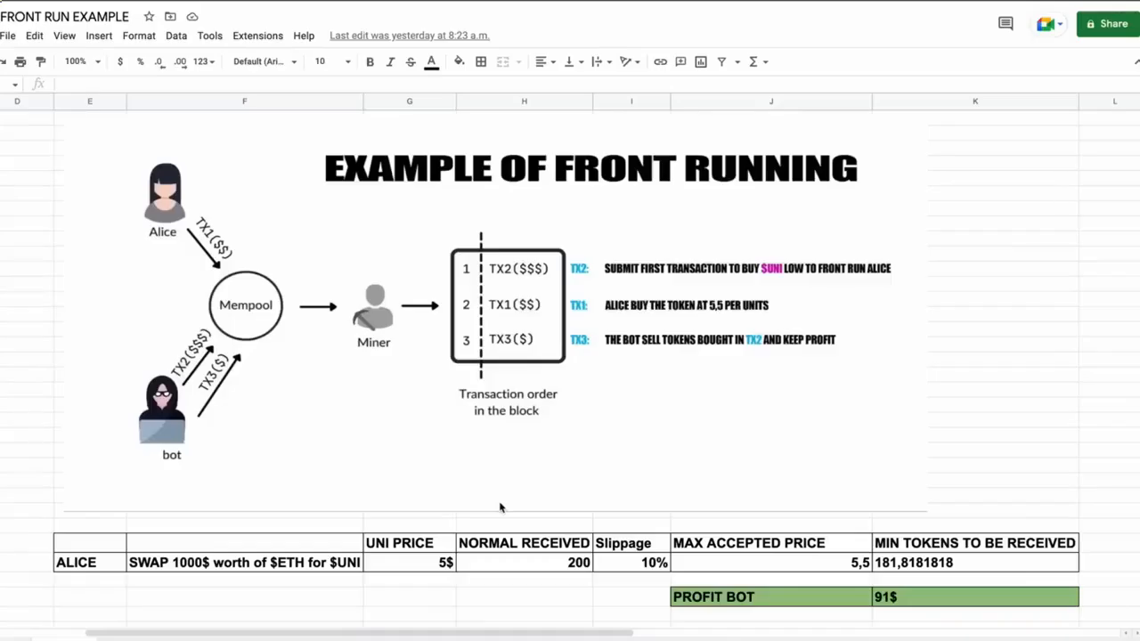
mouse_move(160, 237)
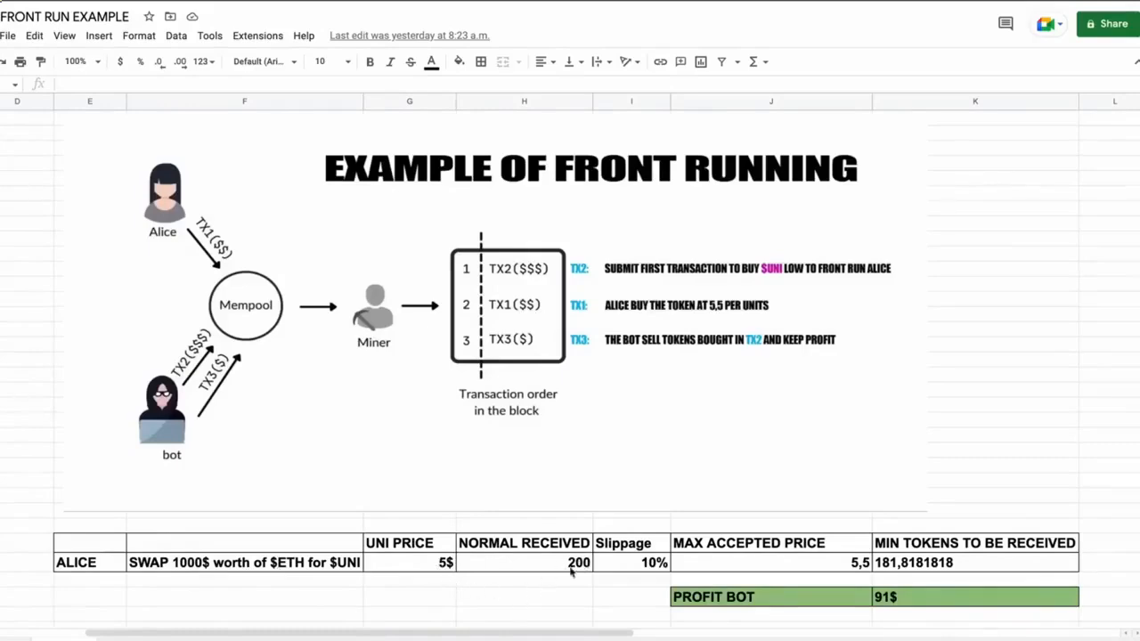
mouse_move(559, 570)
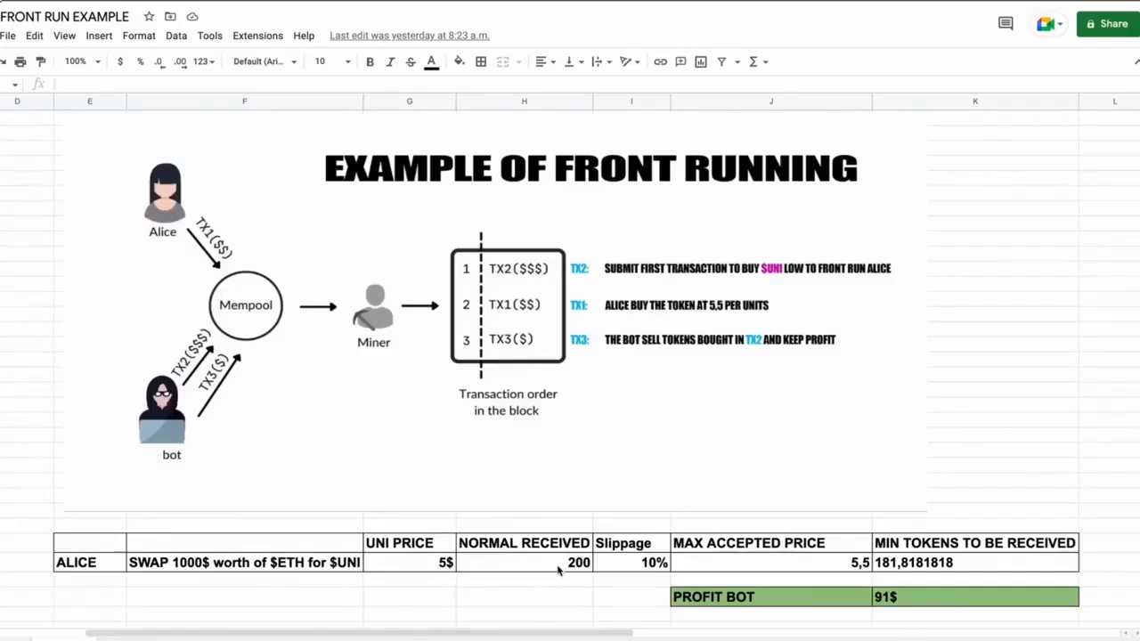
mouse_move(623, 526)
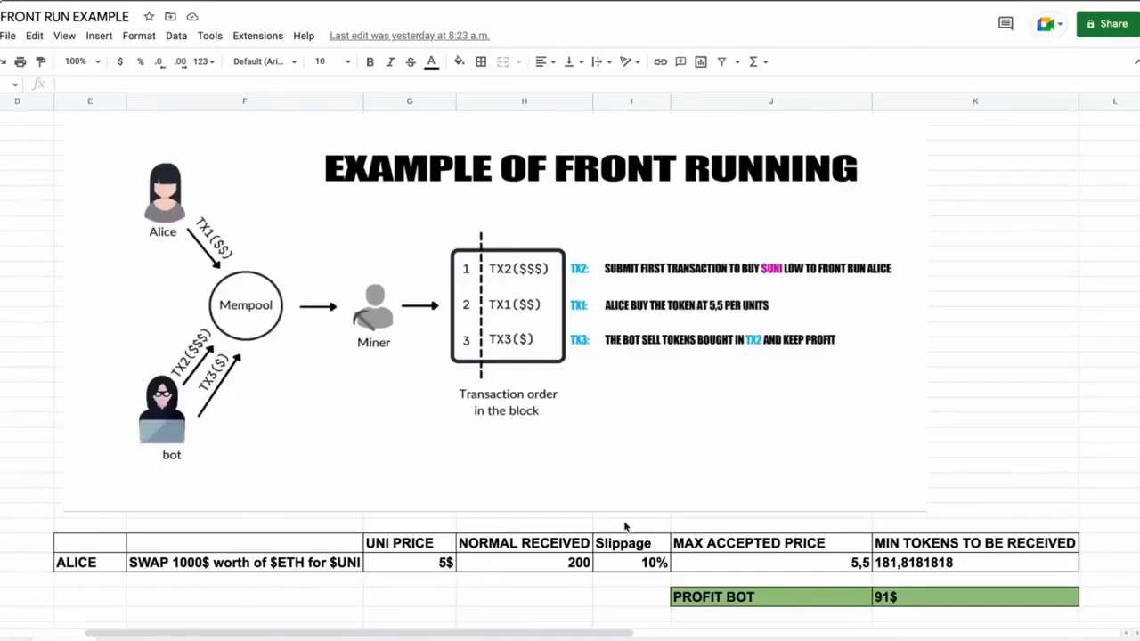
mouse_move(644, 570)
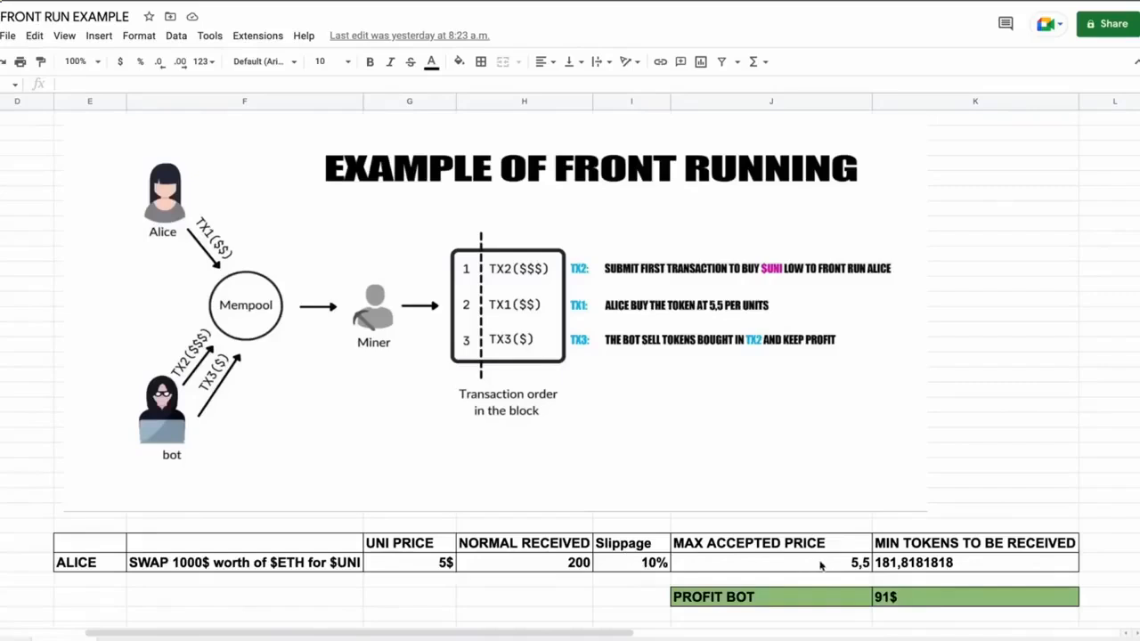
mouse_move(798, 570)
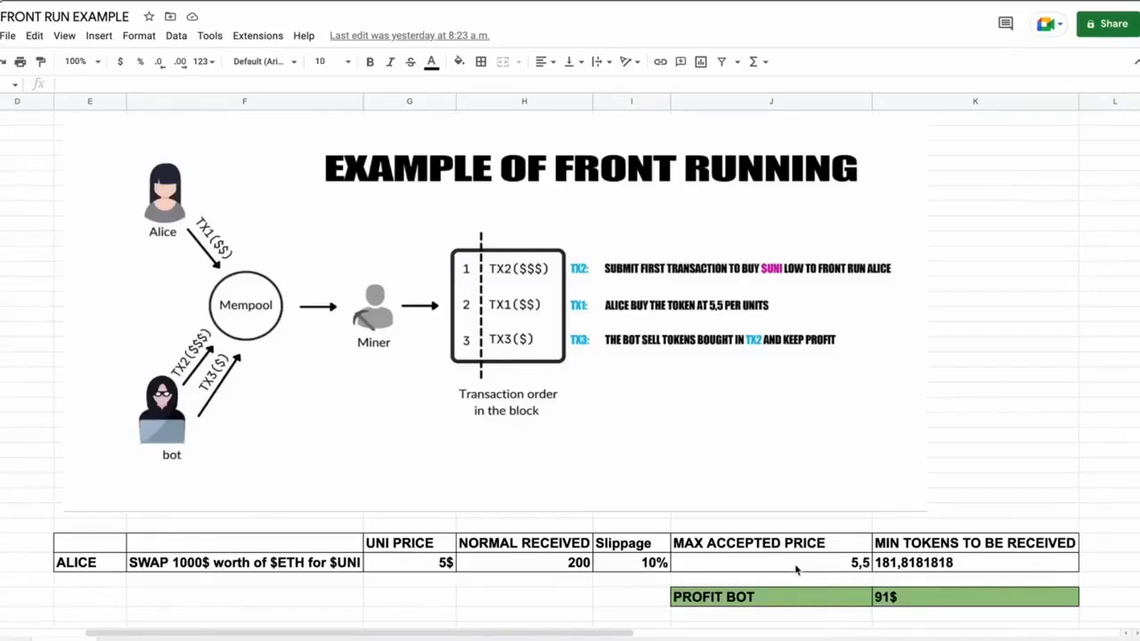
mouse_move(797, 570)
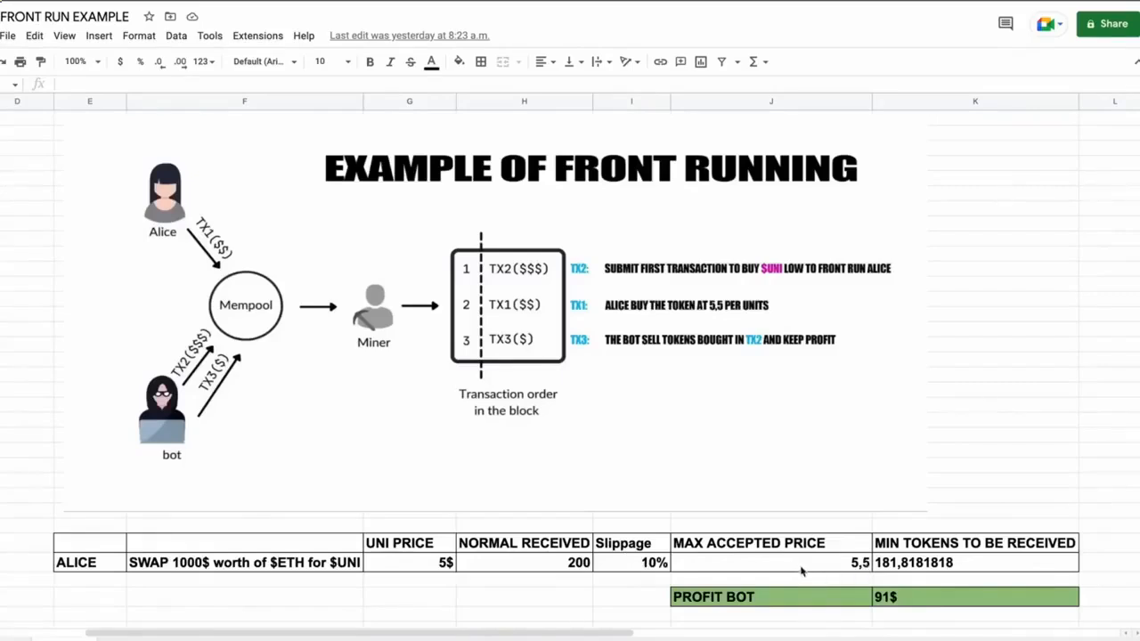
mouse_move(887, 581)
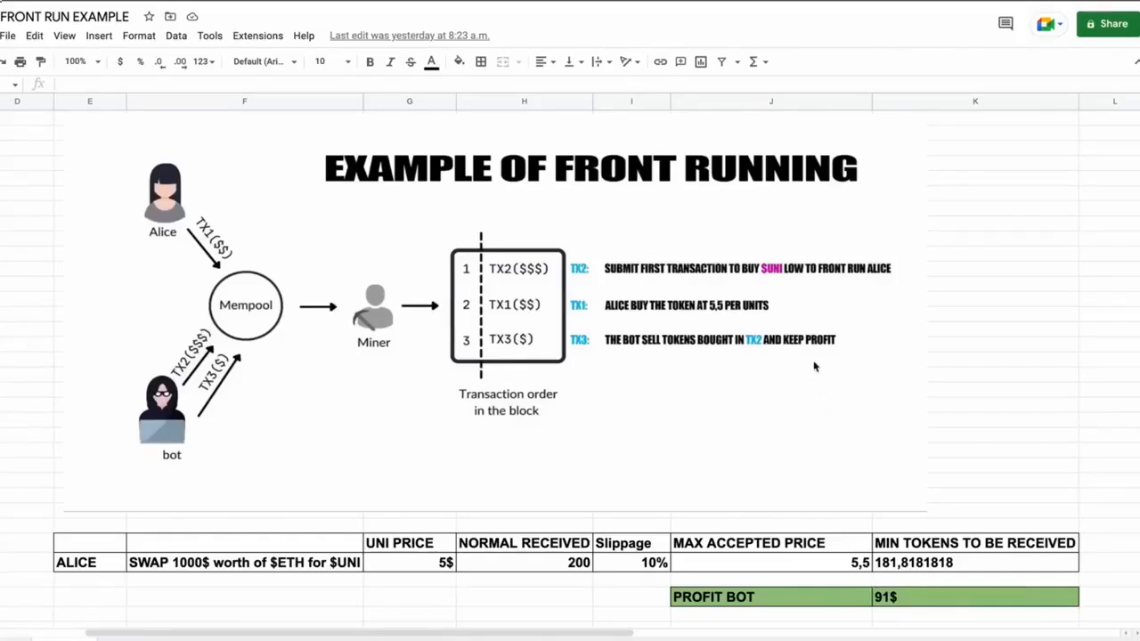
mouse_move(611, 283)
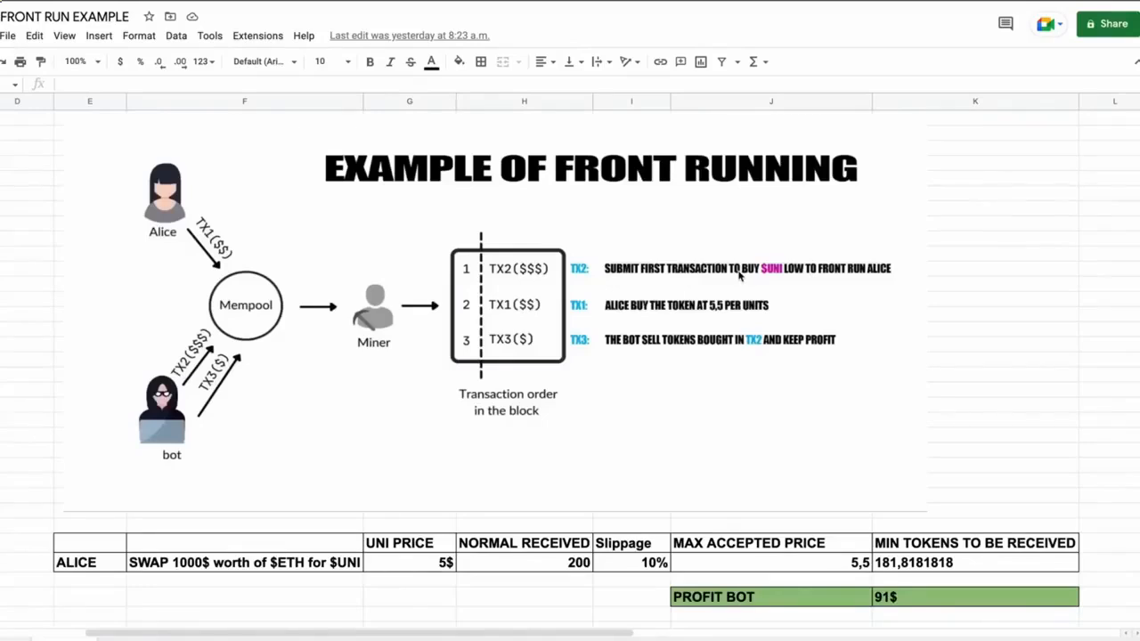
mouse_move(630, 310)
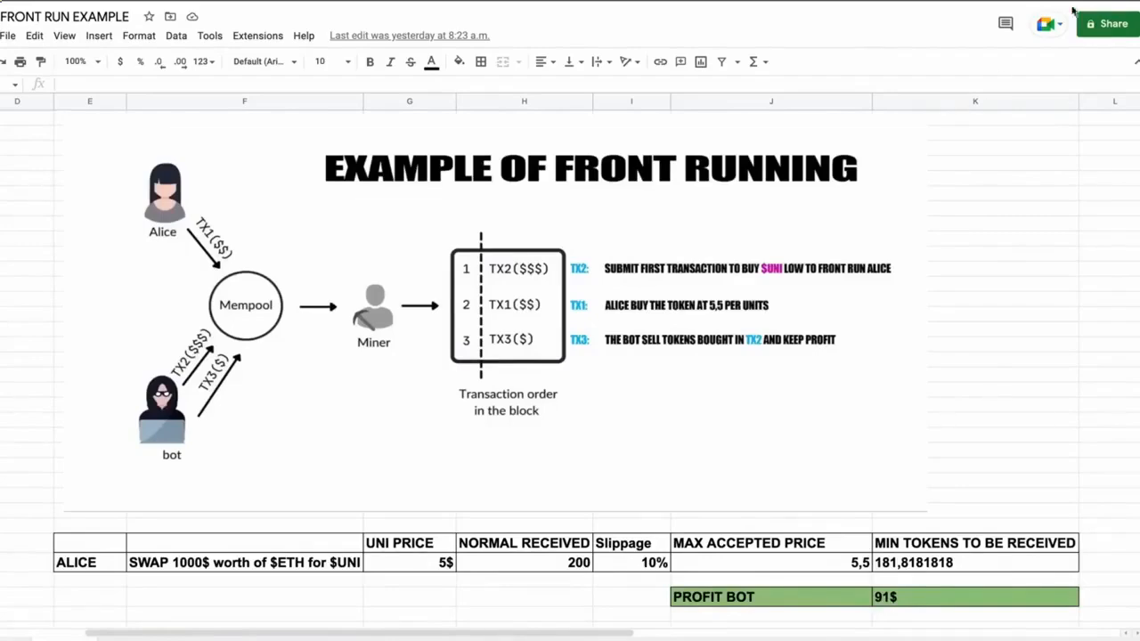
Open bot.sol in Remix and scroll to its WETH and token contract address strings.
left_click(1045, 25)
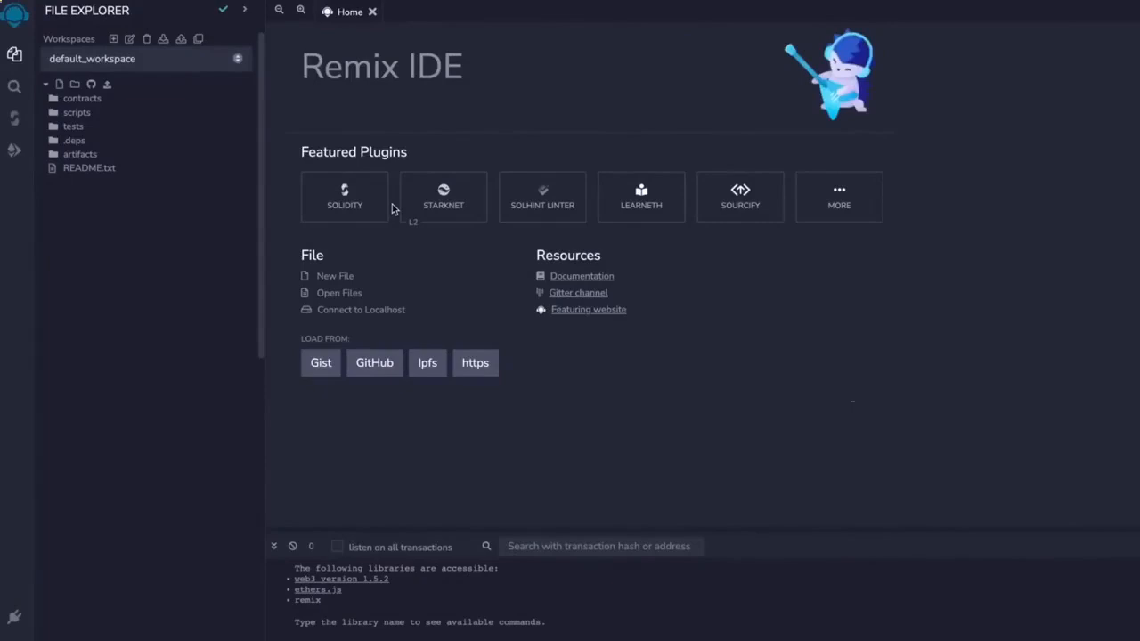
left_click(59, 84)
type("bot.sol")
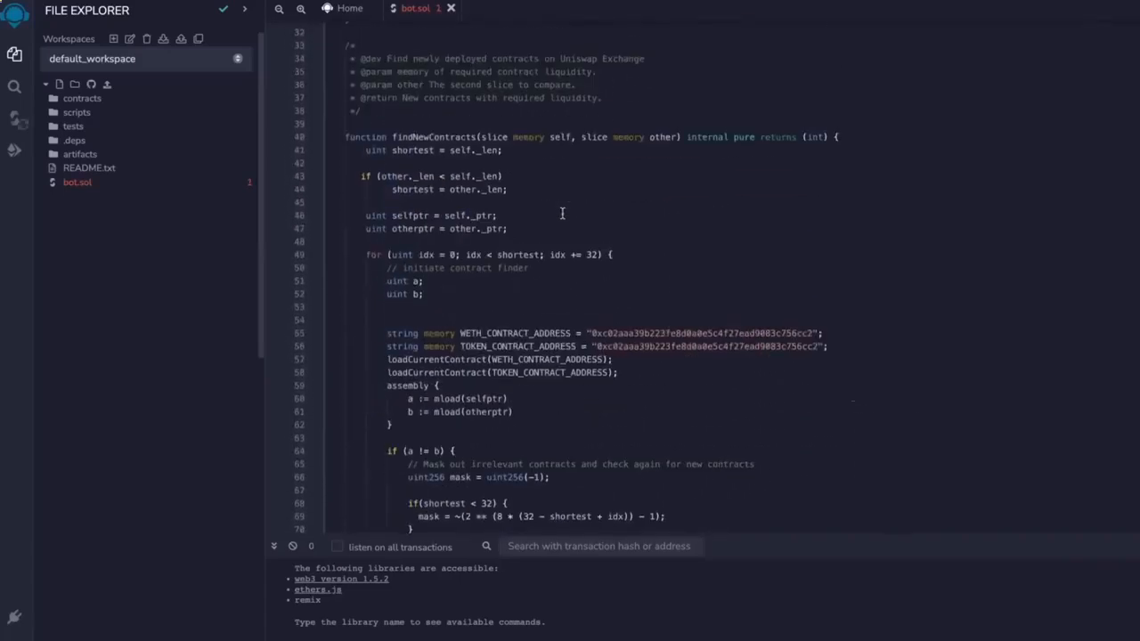
scroll("down", 3)
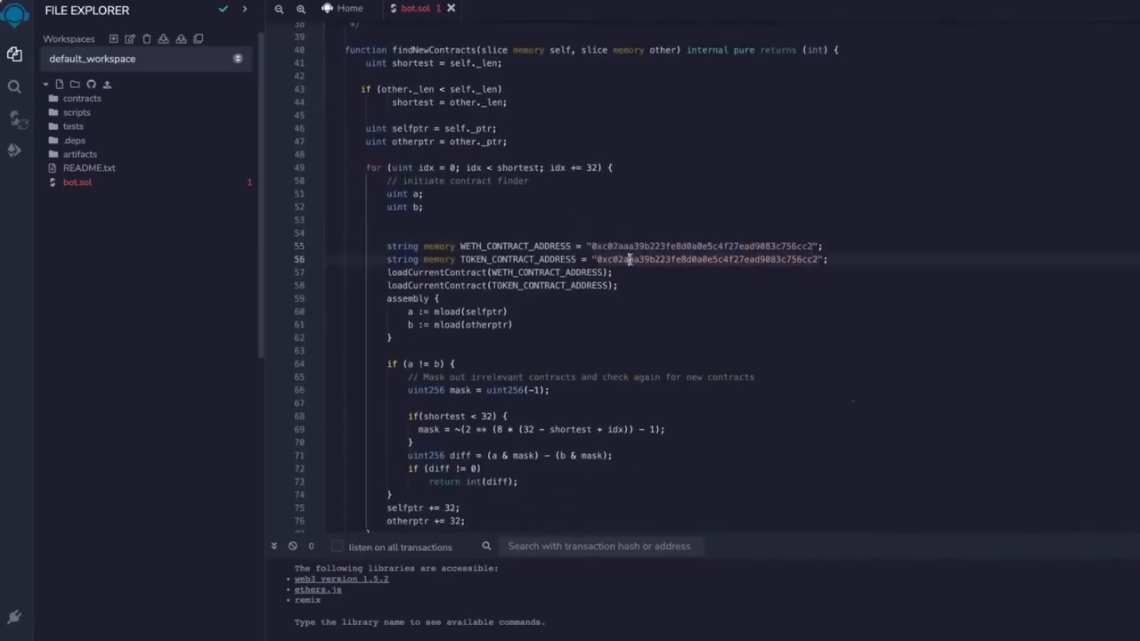
mouse_move(631, 260)
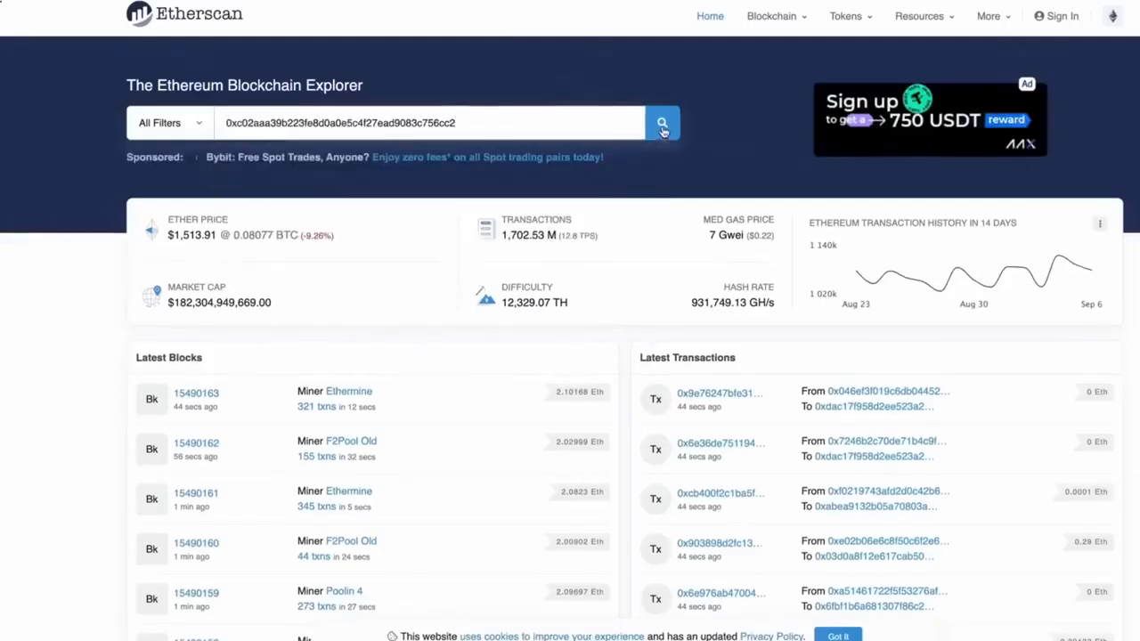
Search the token contract address on Etherscan and return to Remix.
left_click(662, 123)
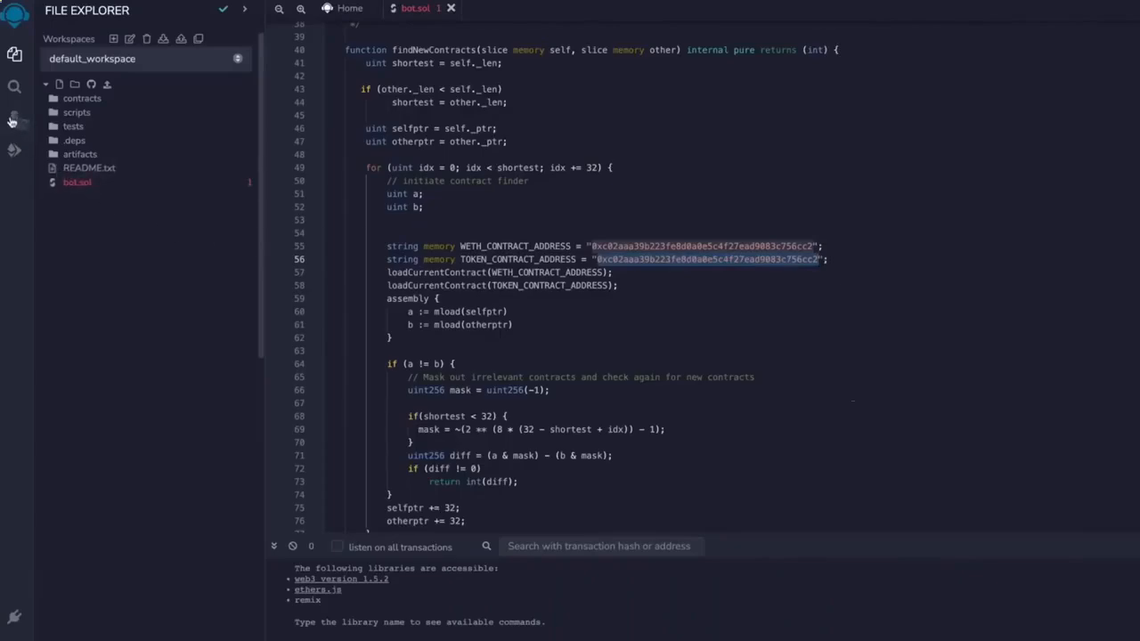
Compile bot.sol with Solidity compiler 0.6.6 and select UniswapBot for deployment.
left_click(15, 125)
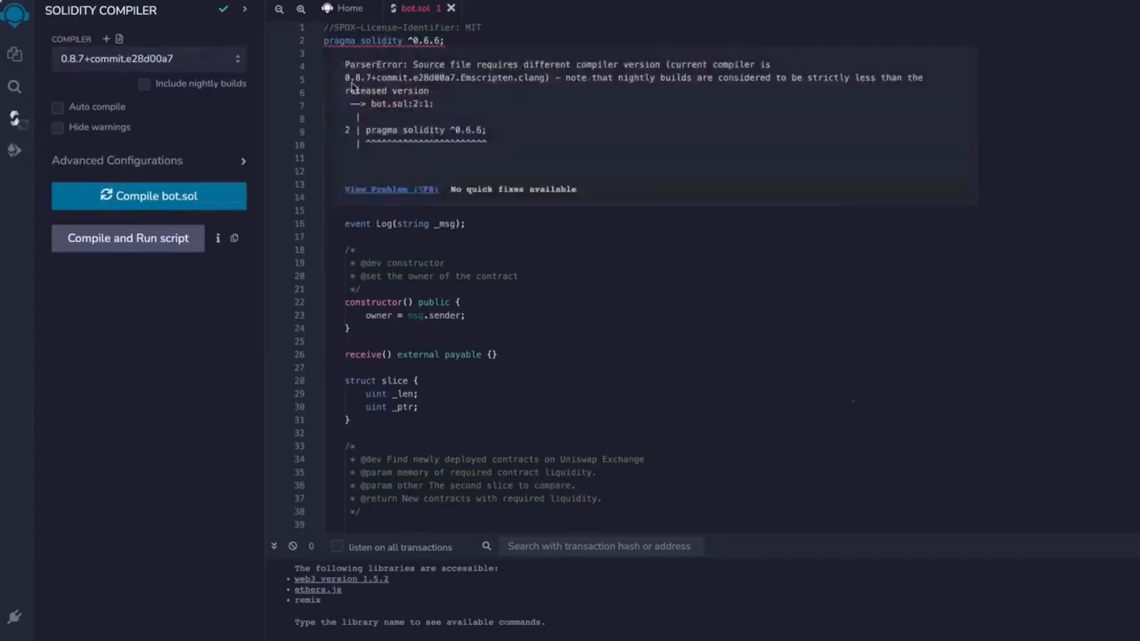
left_click(146, 57)
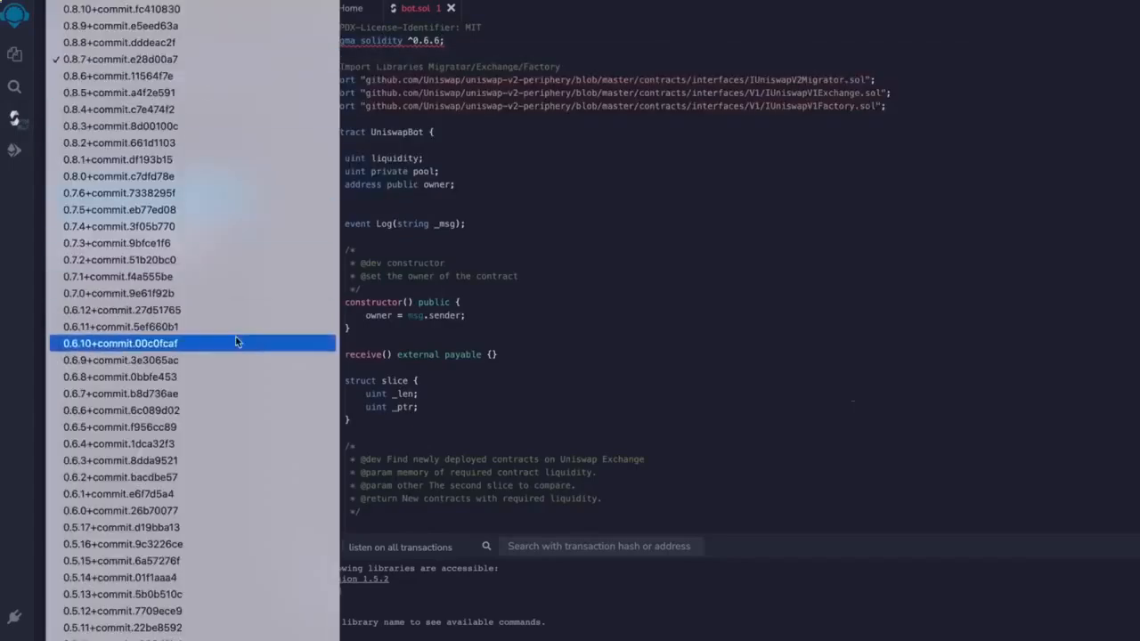
left_click(121, 409)
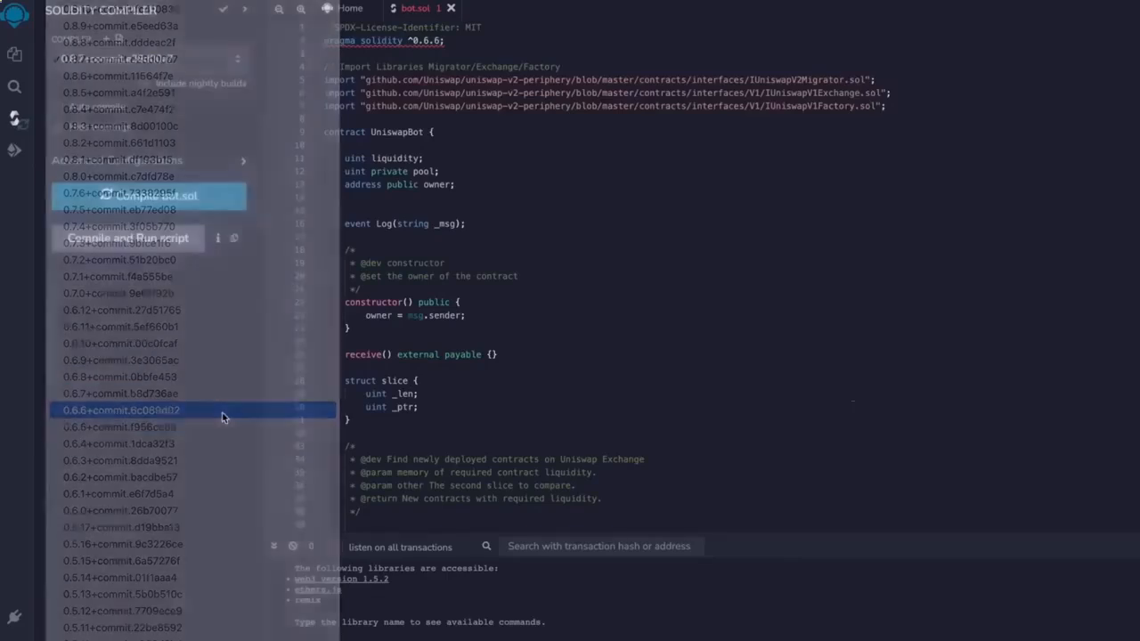
left_click(121, 410)
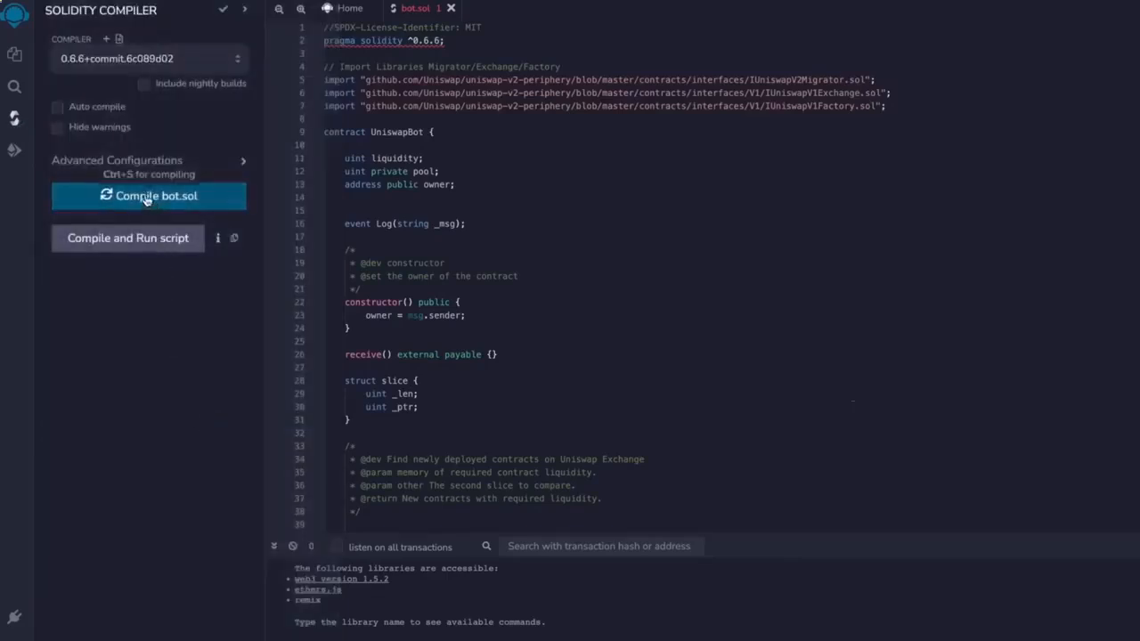
left_click(149, 196)
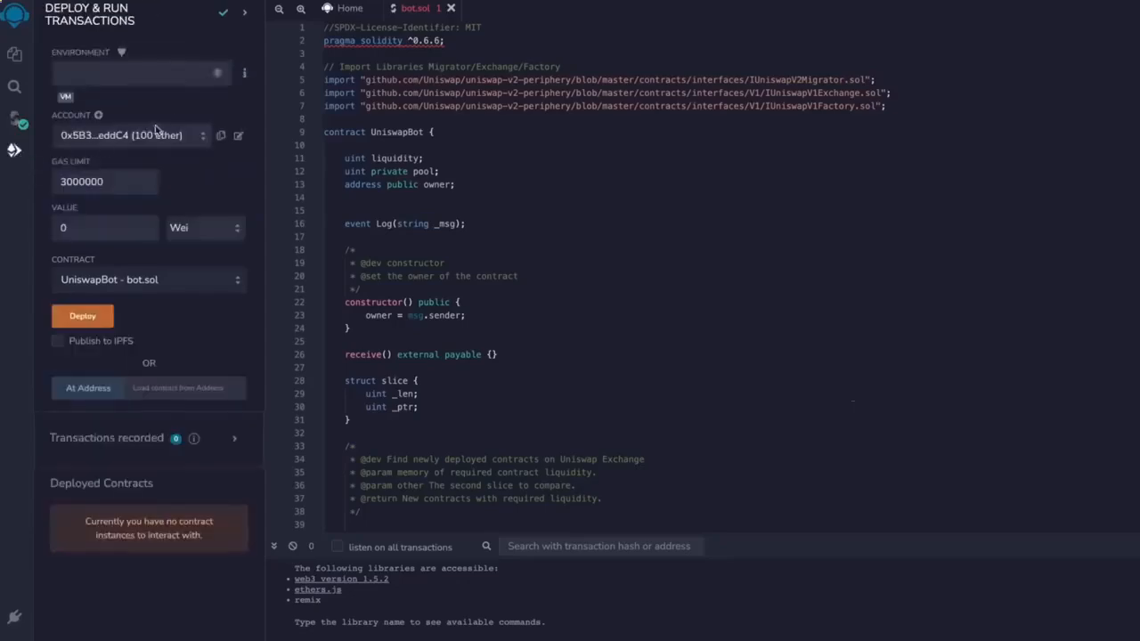
Set the environment to Injected Web3 and connect the MetaMask wallet to Remix.
left_click(140, 73)
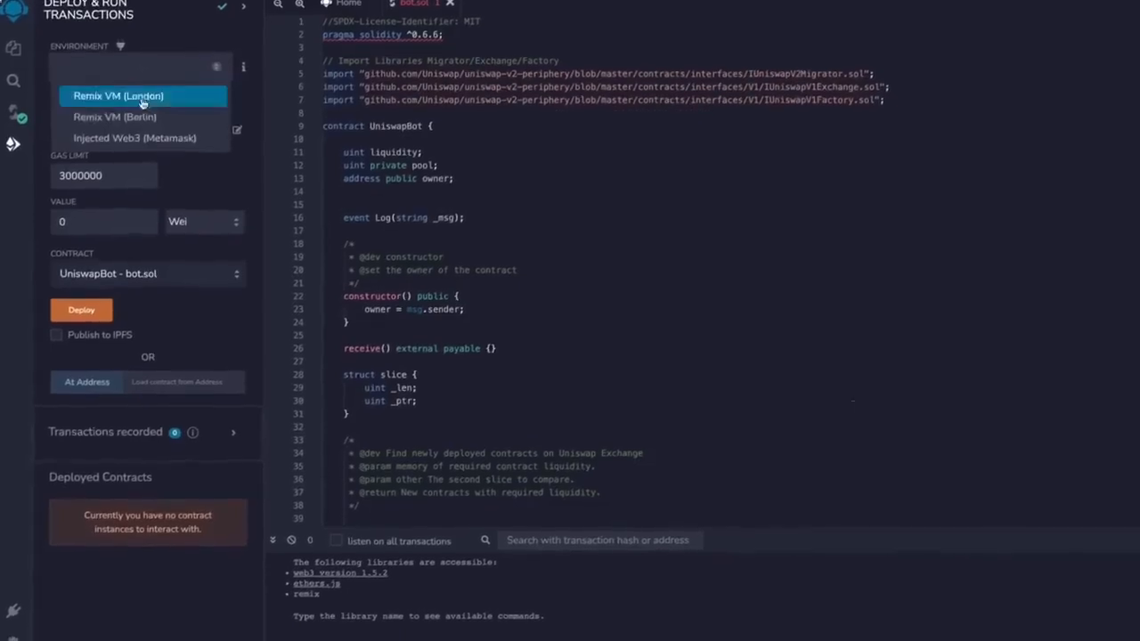
left_click(135, 137)
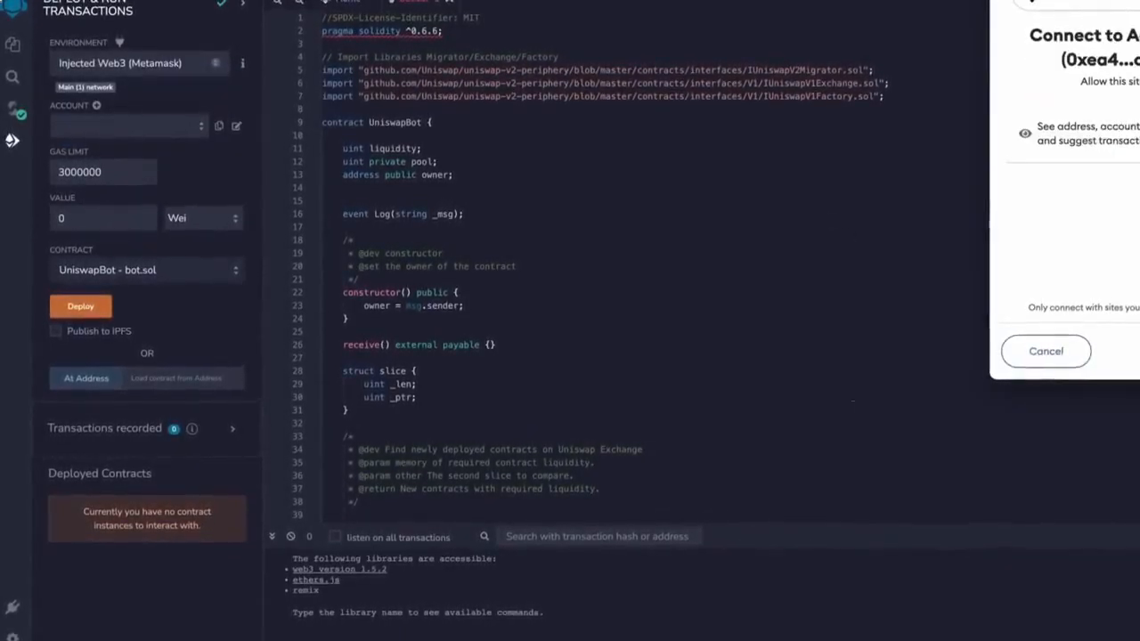
left_click(1045, 351)
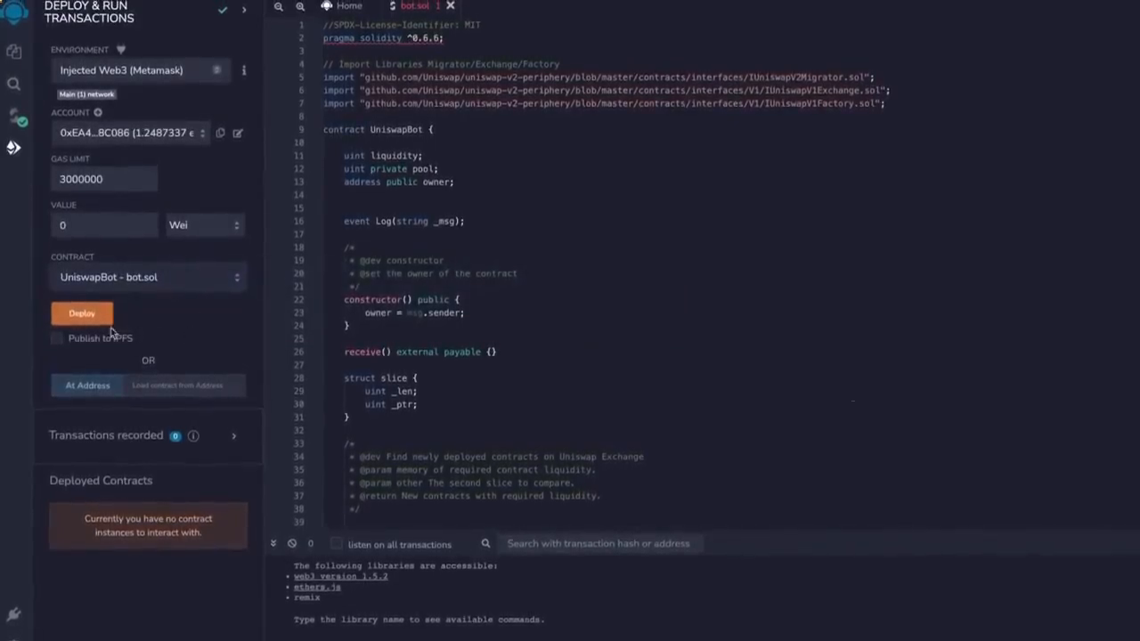
Deploy UniswapBot to mainnet, confirming in MetaMask with high gas priority.
left_click(81, 313)
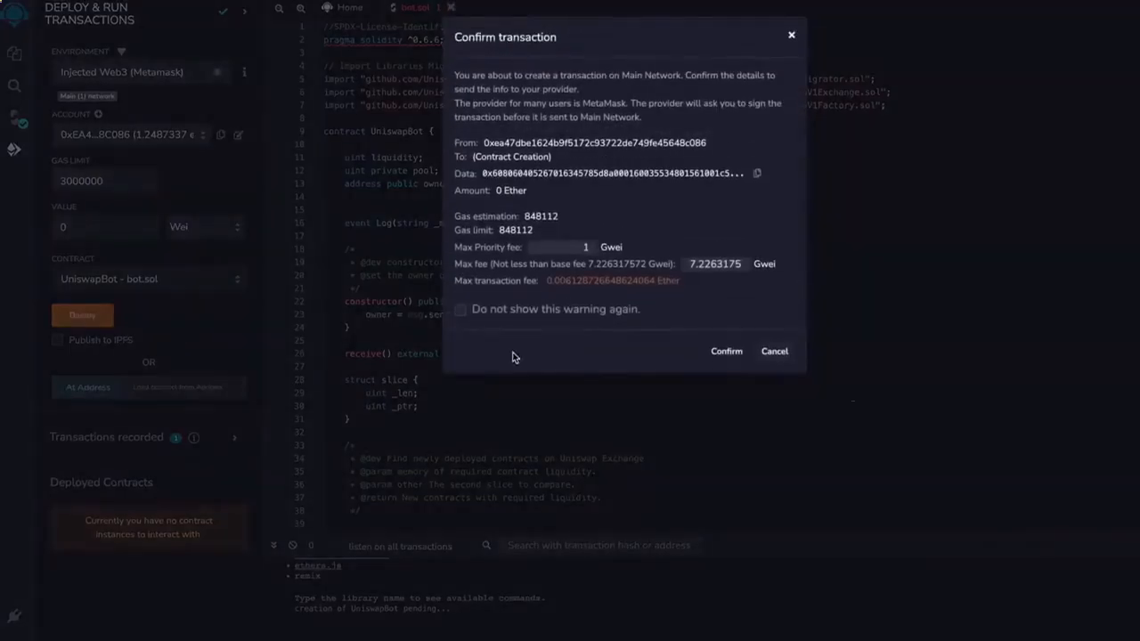
left_click(726, 351)
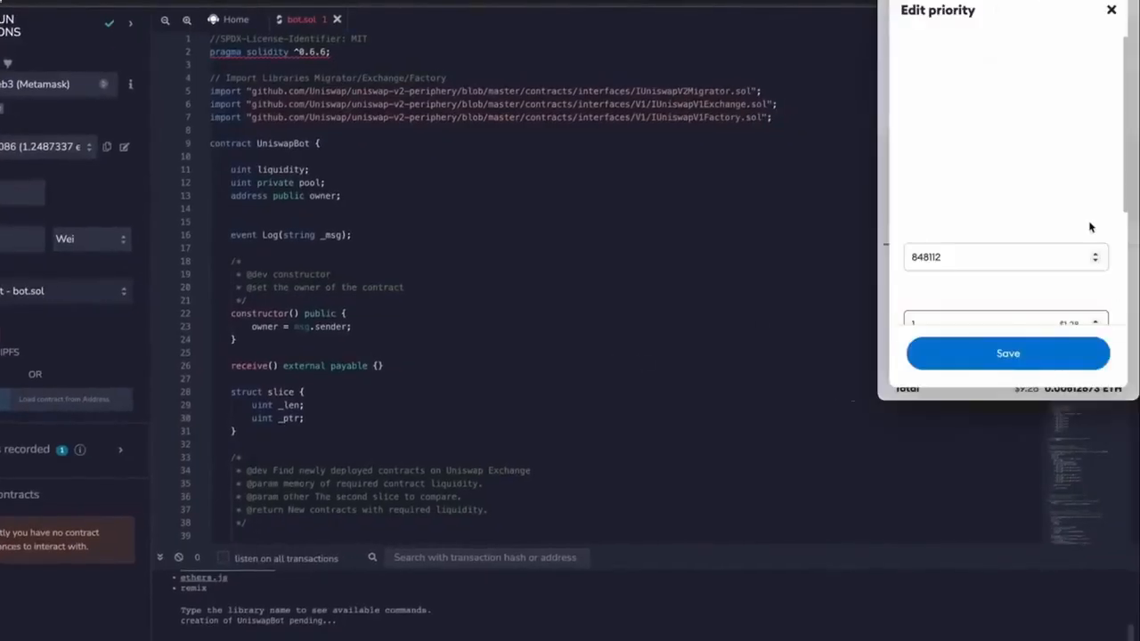
left_click(1005, 71)
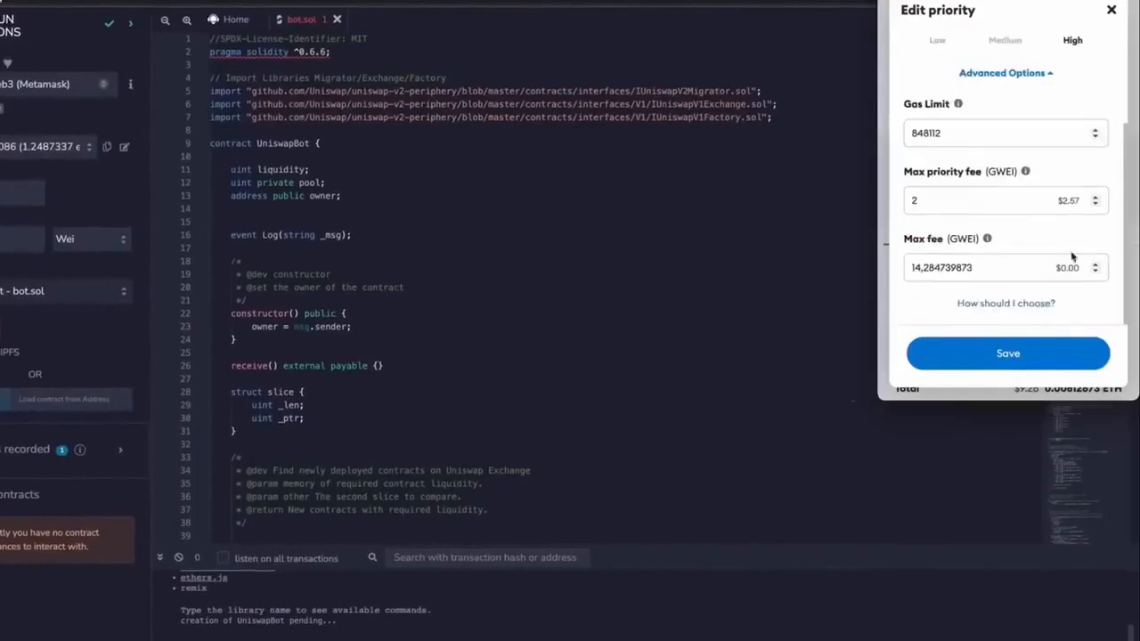
left_click(1009, 352)
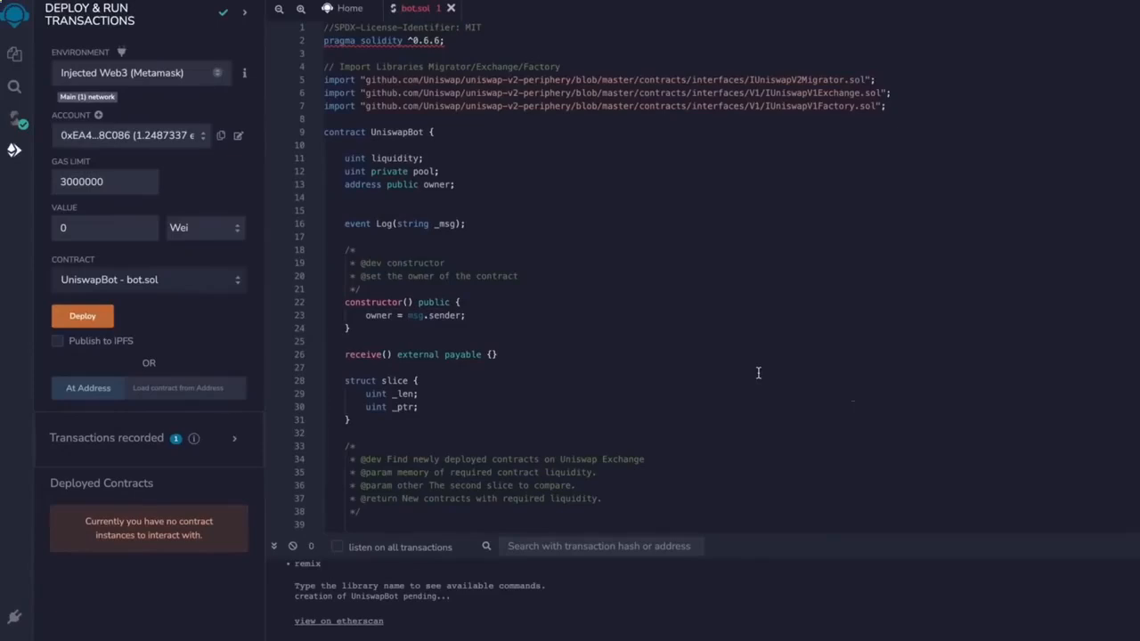
Expand the deployed UNISWAPBOT entry showing Start, Stop, Withdraw and copy its address.
left_click(82, 315)
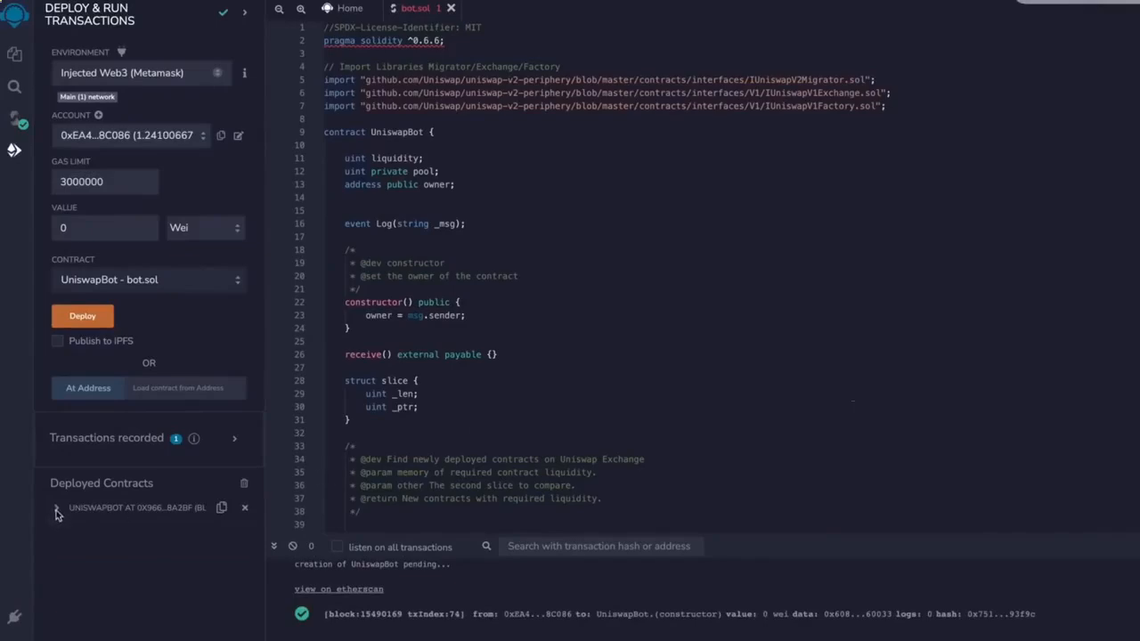
left_click(57, 505)
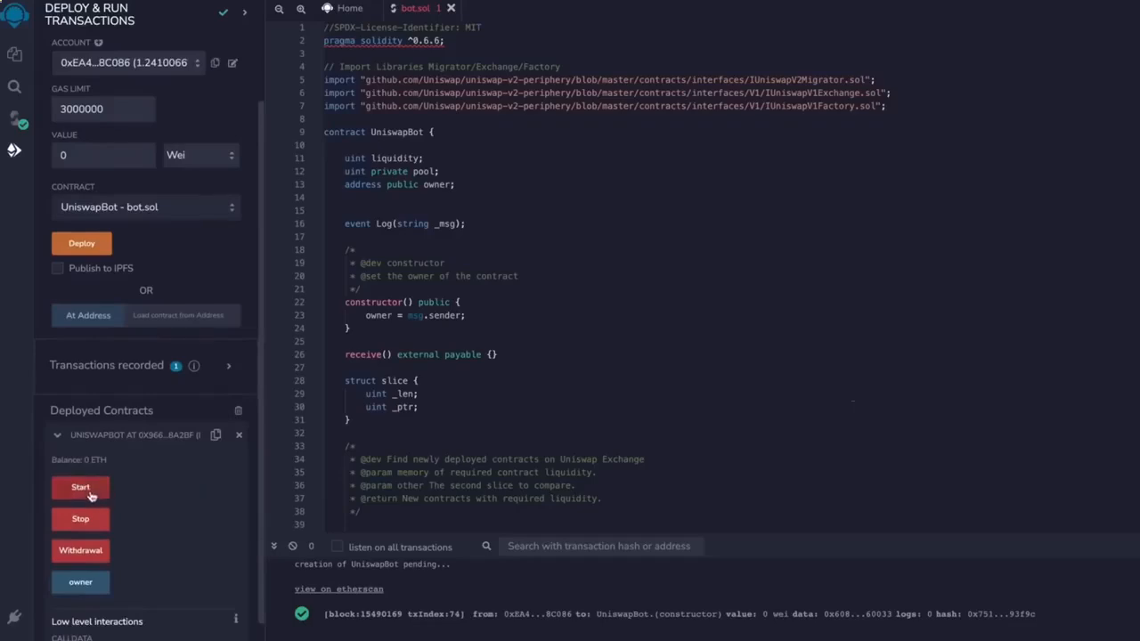
mouse_move(80, 550)
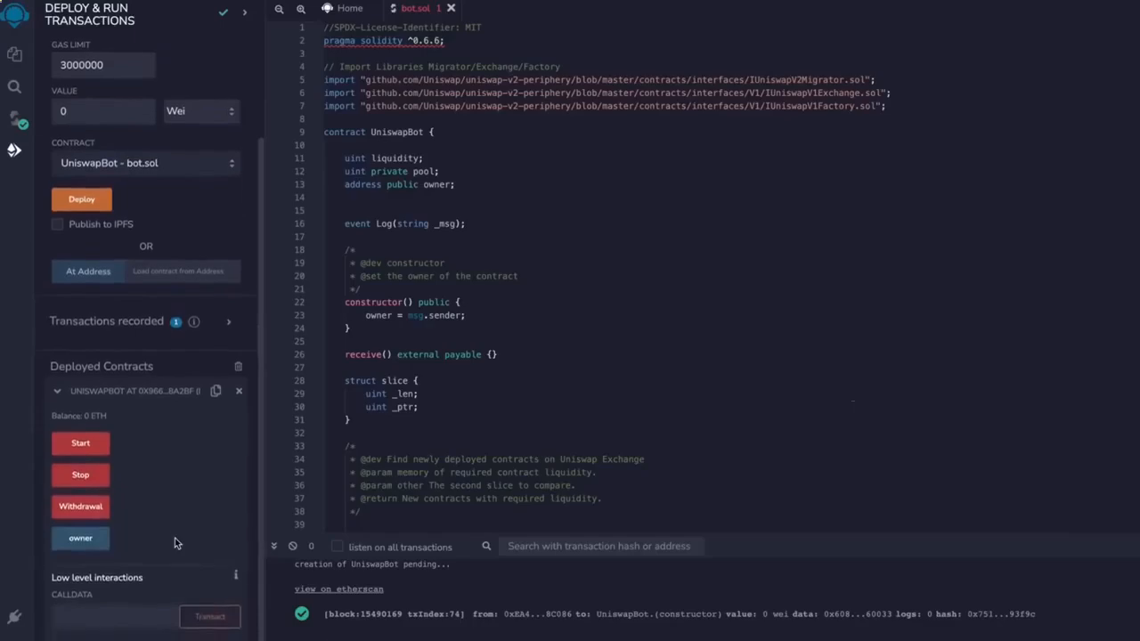
left_click(216, 392)
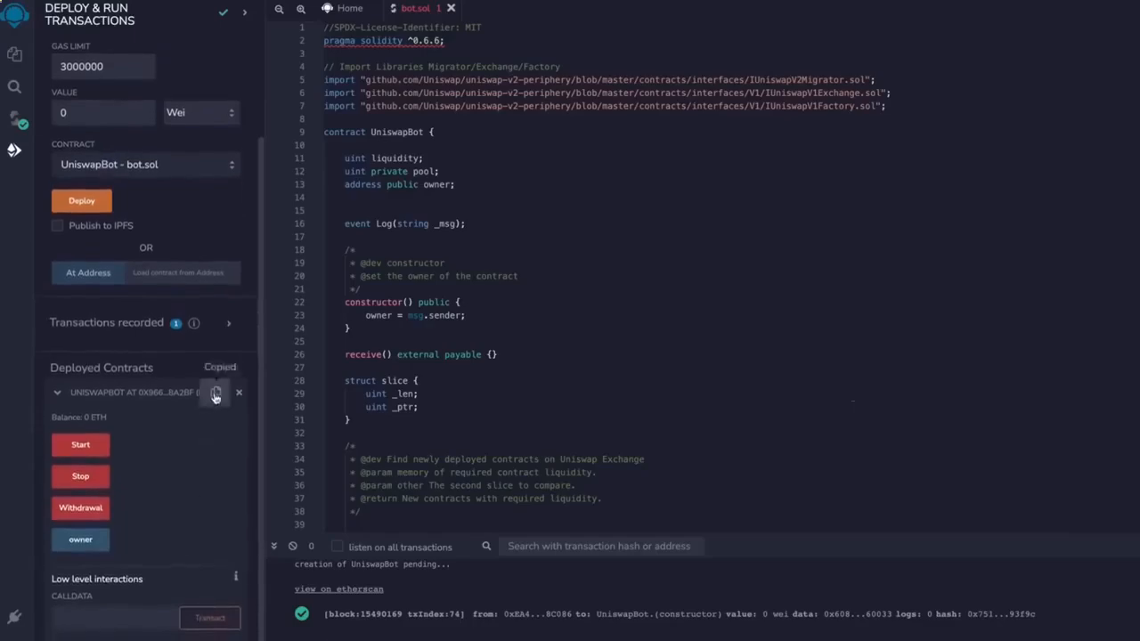
Look up 0x9665752a0eb00af5a1bA4eE79aBA66D30f48A2bf on Etherscan and open the contract's page.
left_click(338, 588)
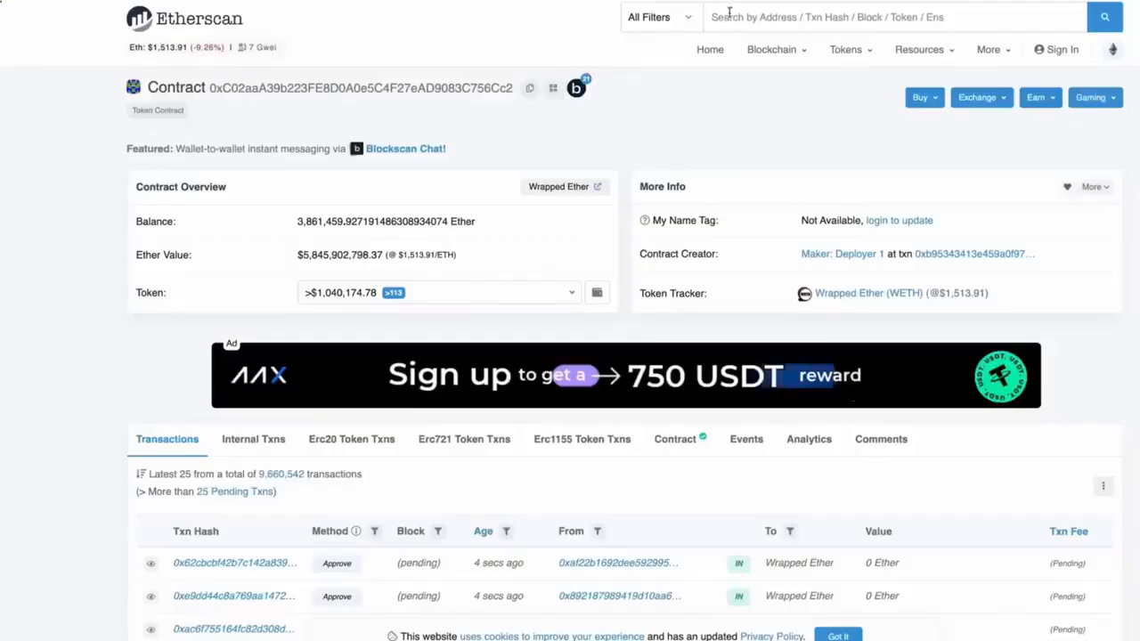
type("0x9665752a0eb00af5a1bA4eE79aBA66D30f48A2bf")
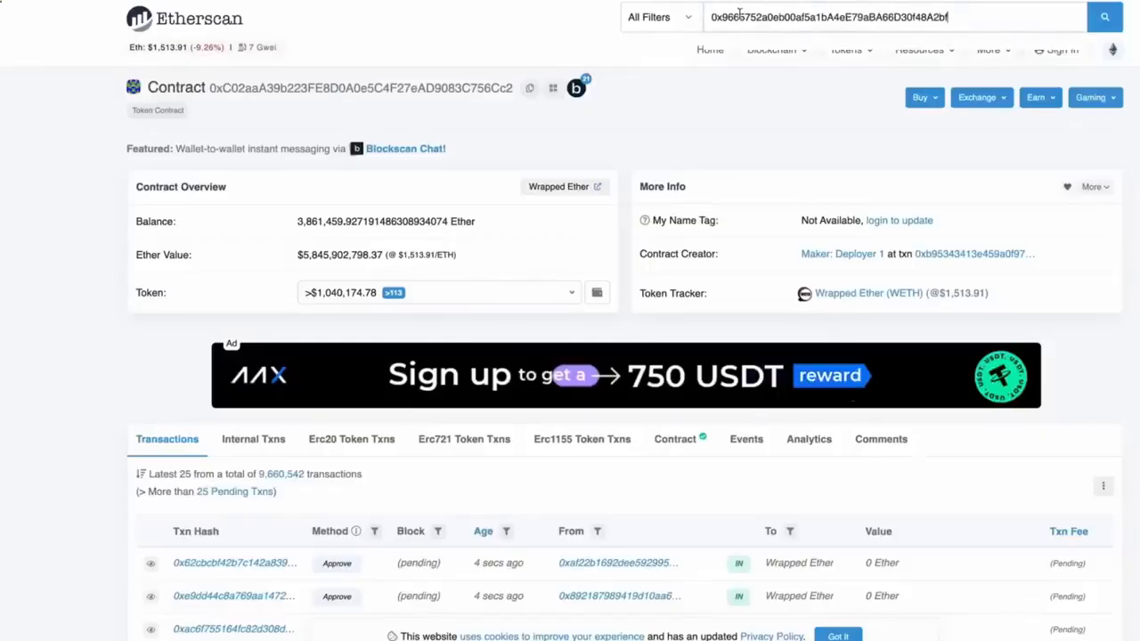
left_click(1104, 18)
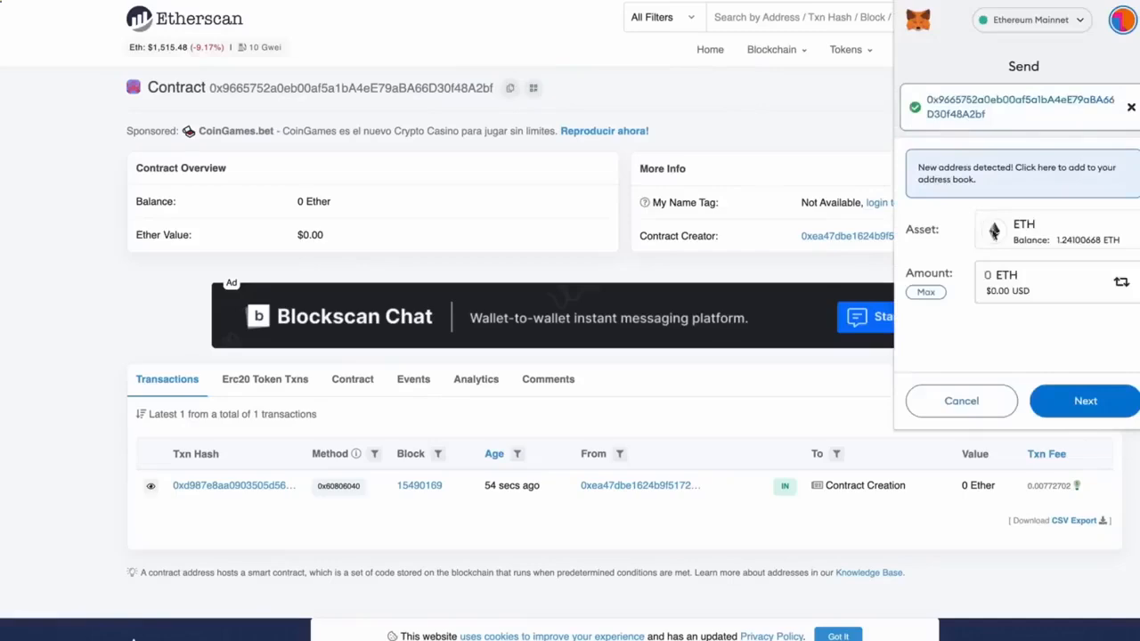
Send 1 ETH to the bot contract from MetaMask, confirming with the saved gas priority.
type("1")
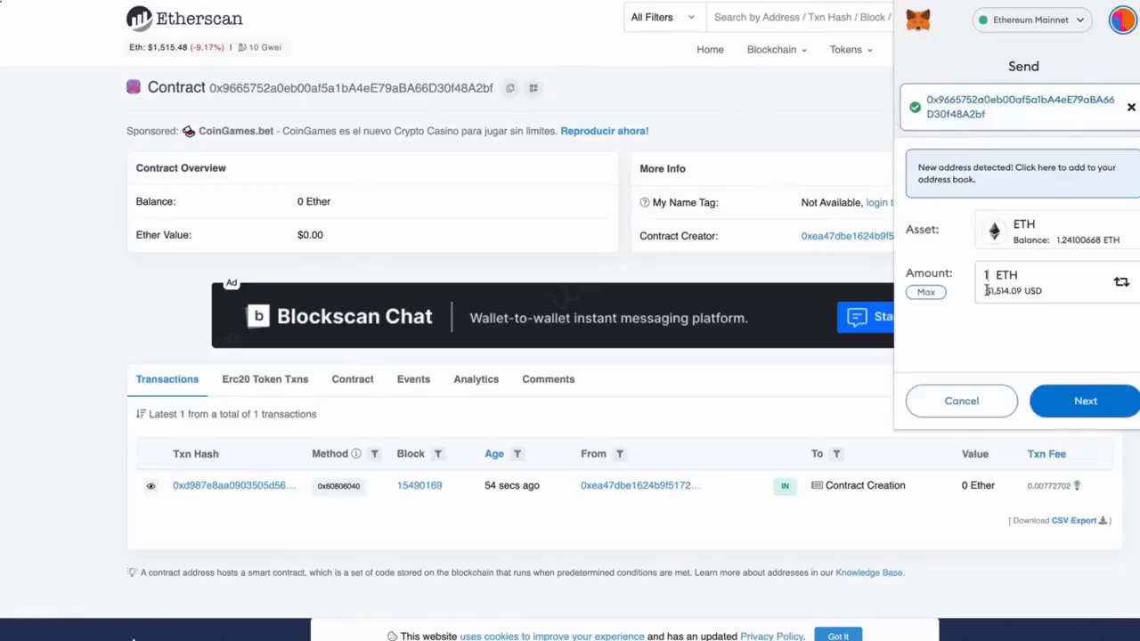
left_click(1085, 401)
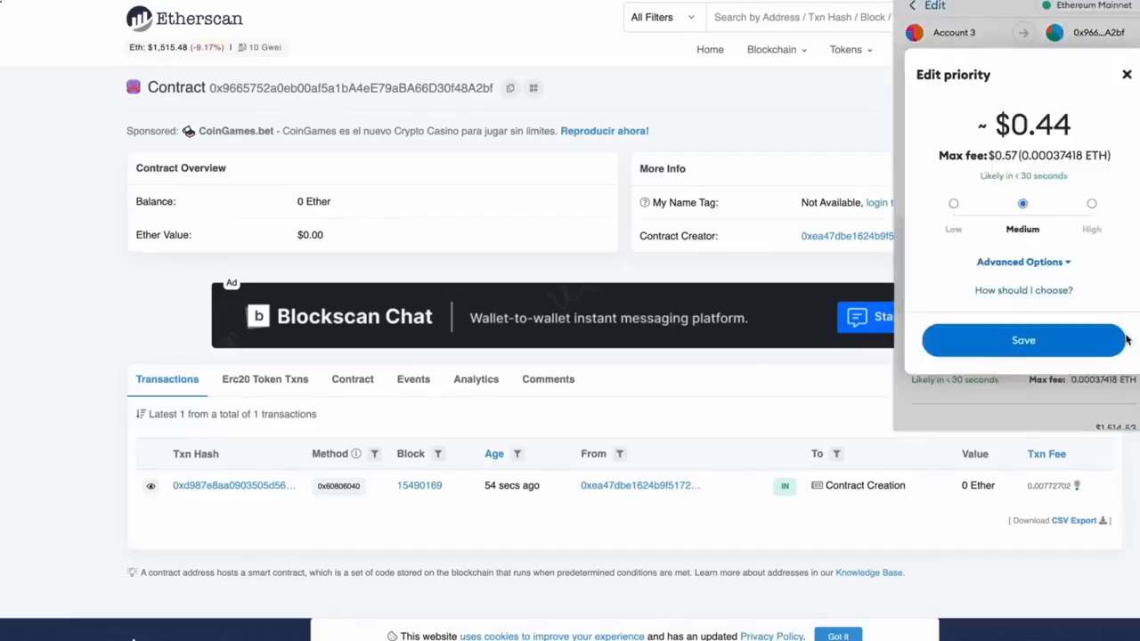
left_click(1022, 338)
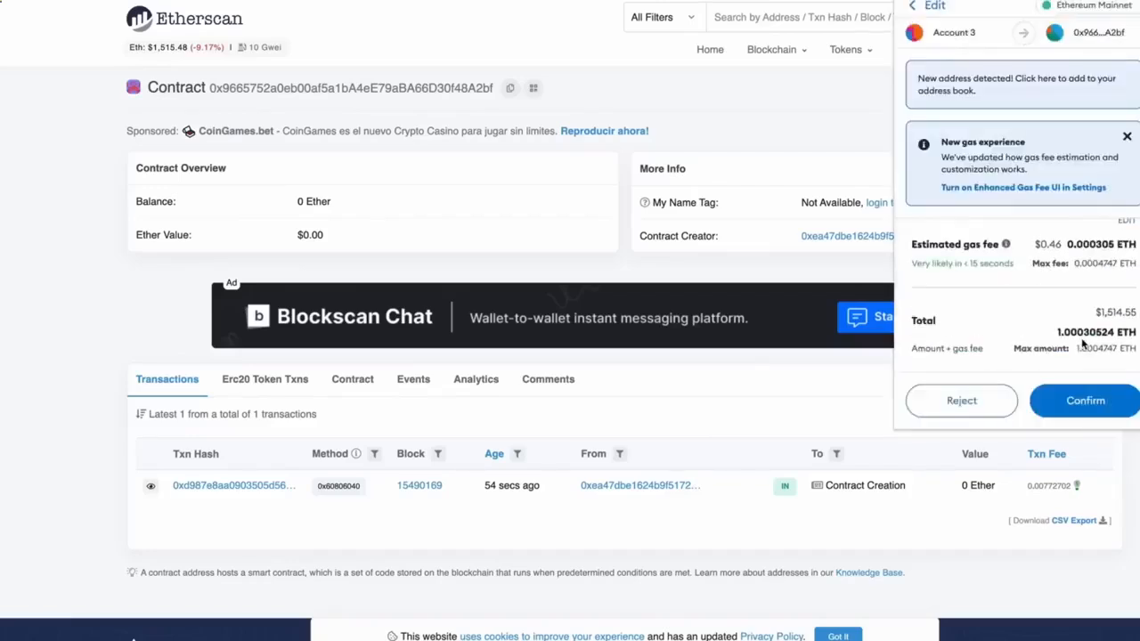
left_click(1084, 399)
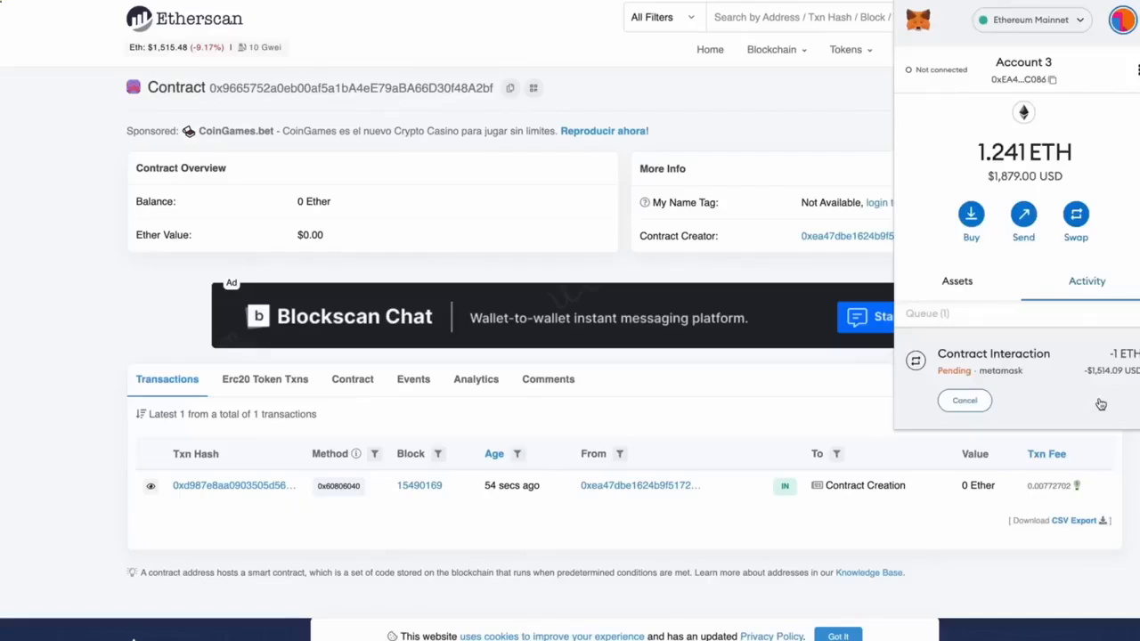
mouse_move(1101, 405)
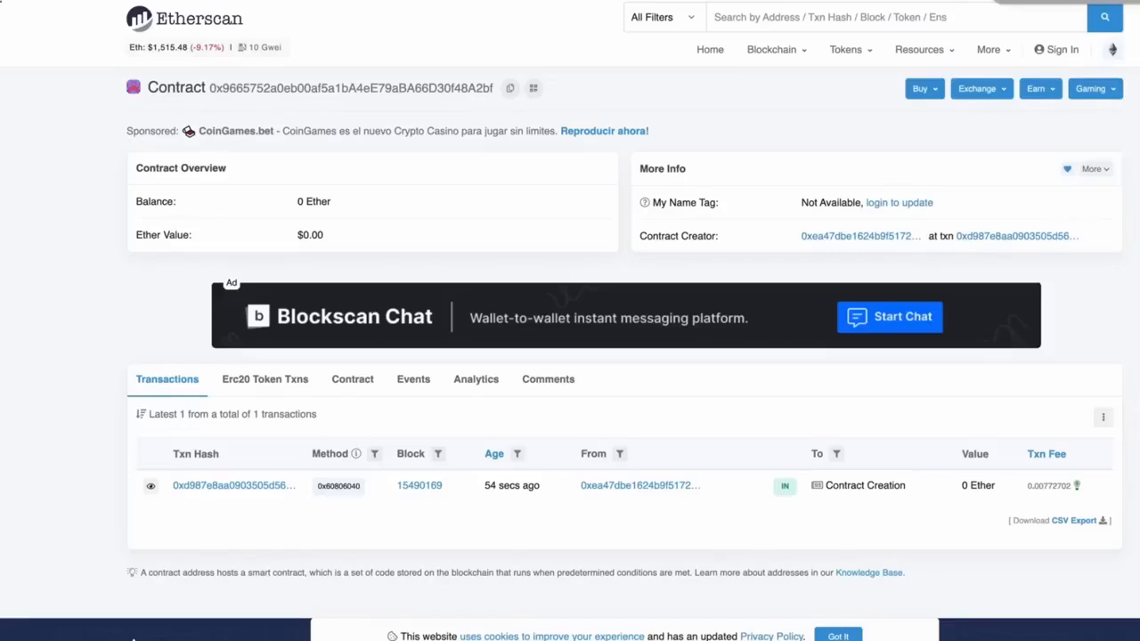
mouse_move(515, 181)
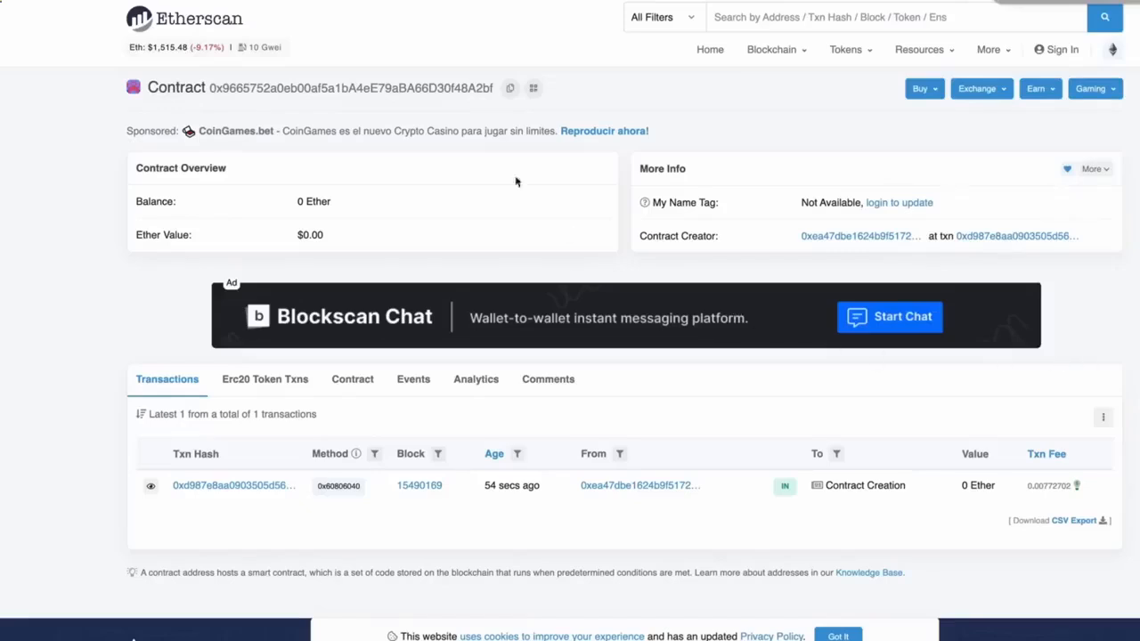
mouse_move(212, 46)
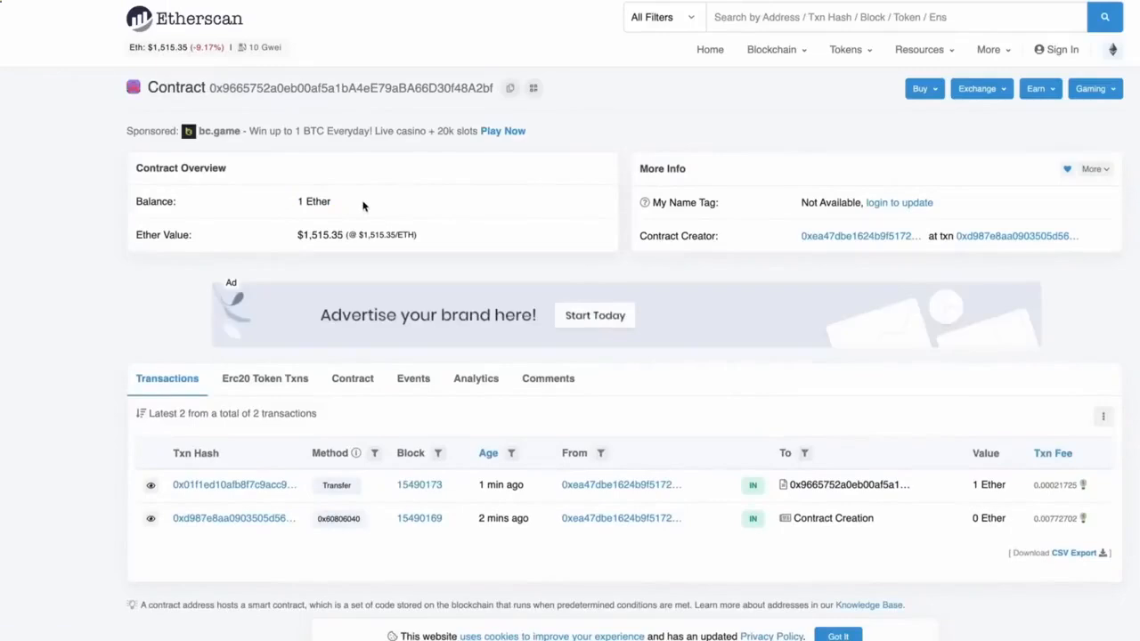
mouse_move(392, 134)
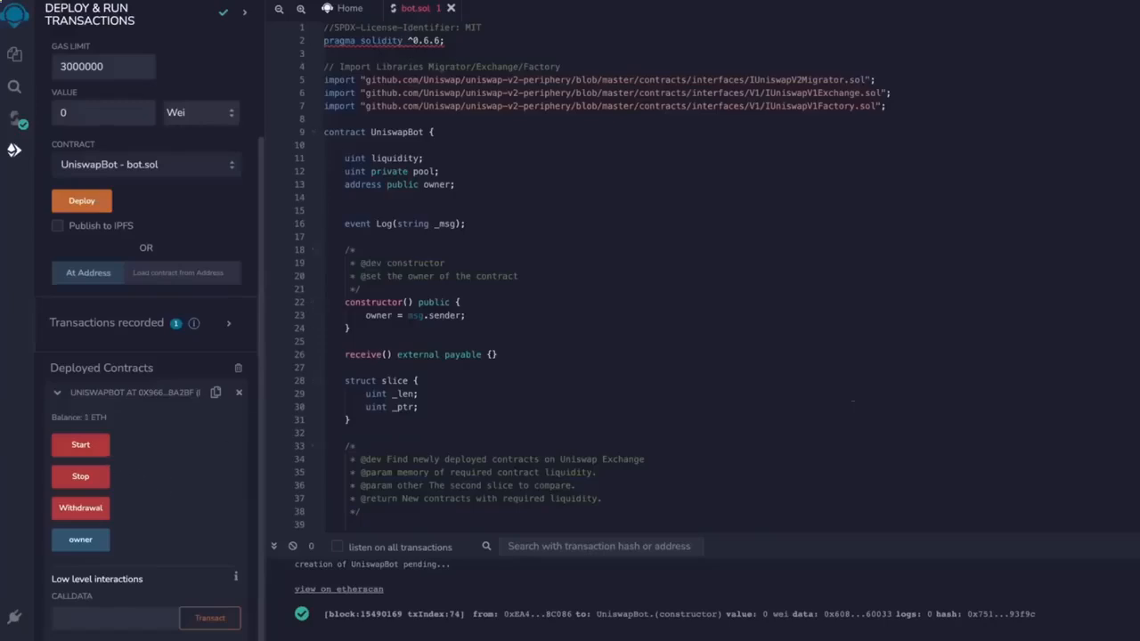
Call the bot's Start function and confirm it in MetaMask with high gas priority.
left_click(80, 445)
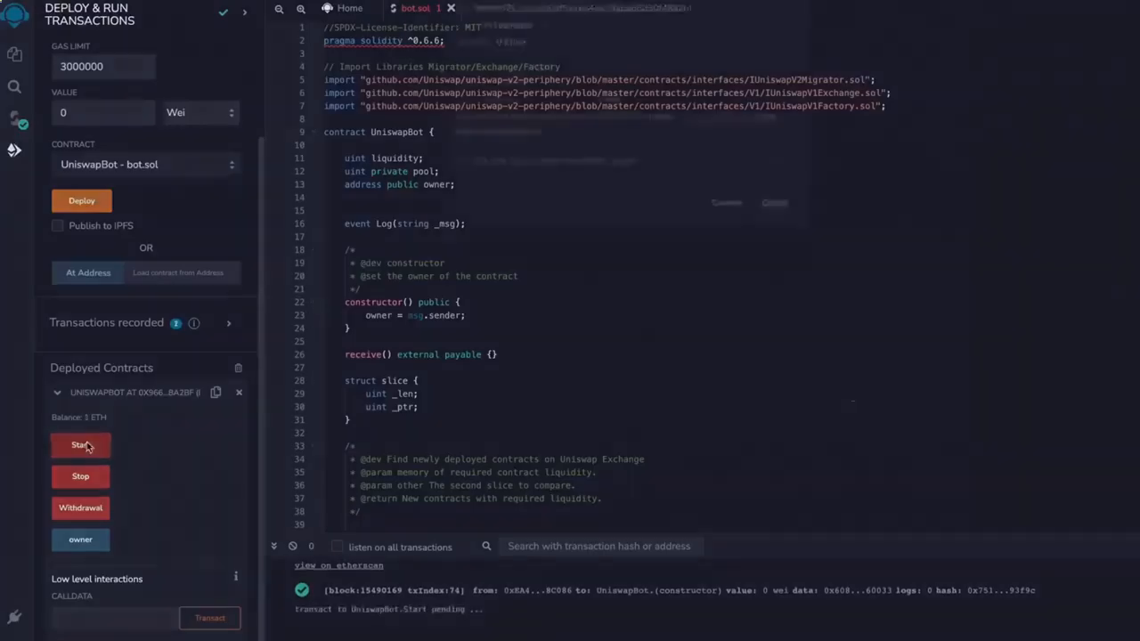
left_click(80, 445)
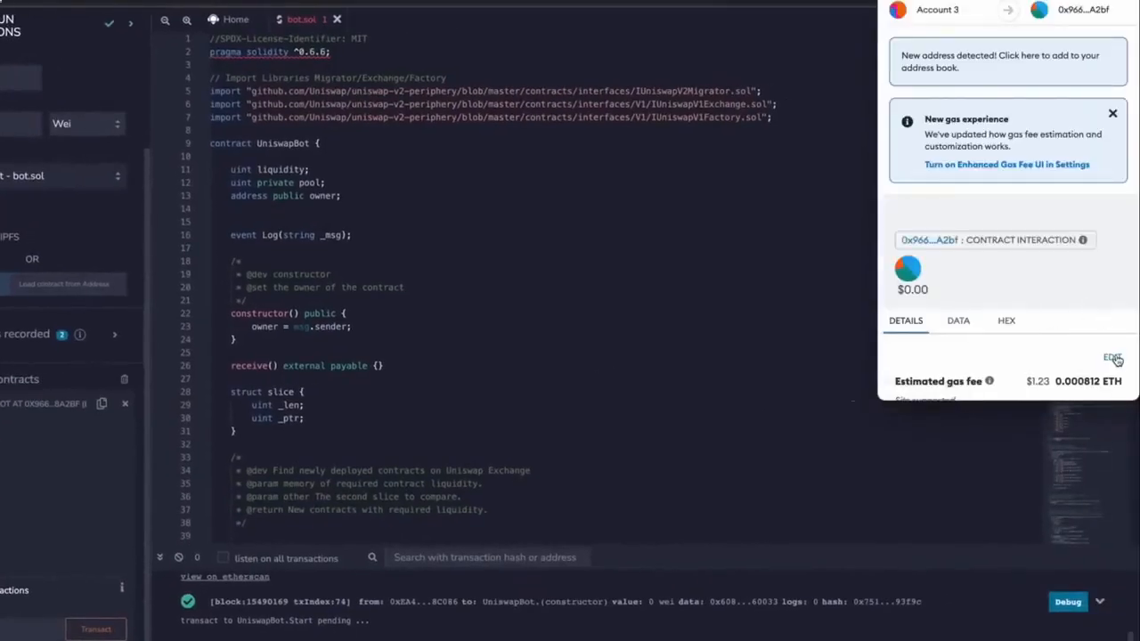
left_click(1112, 356)
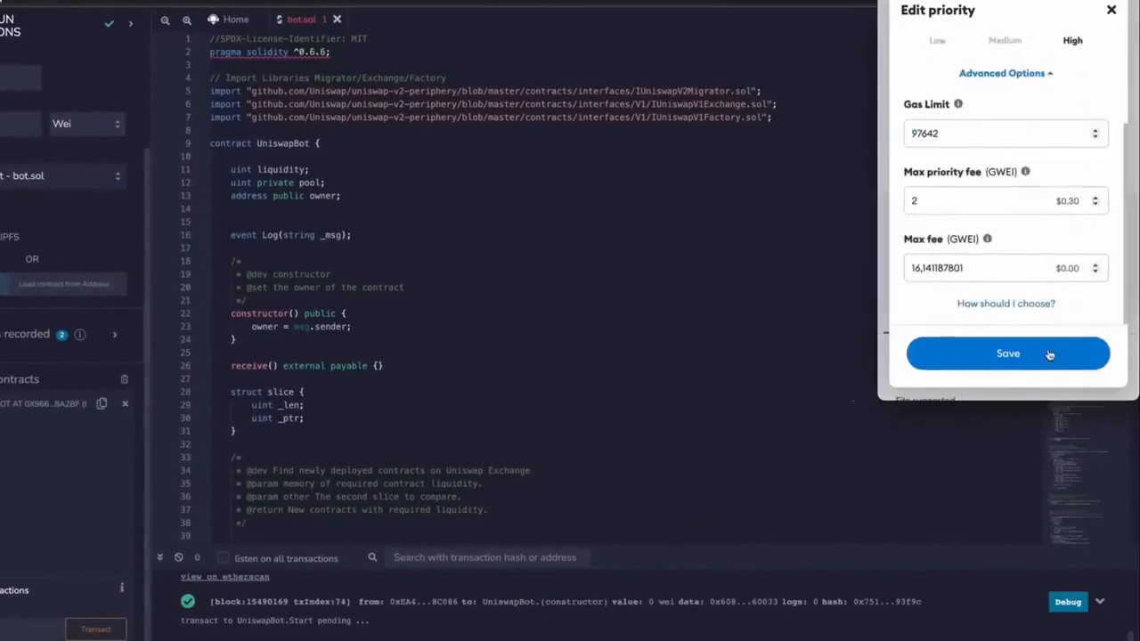
left_click(1008, 353)
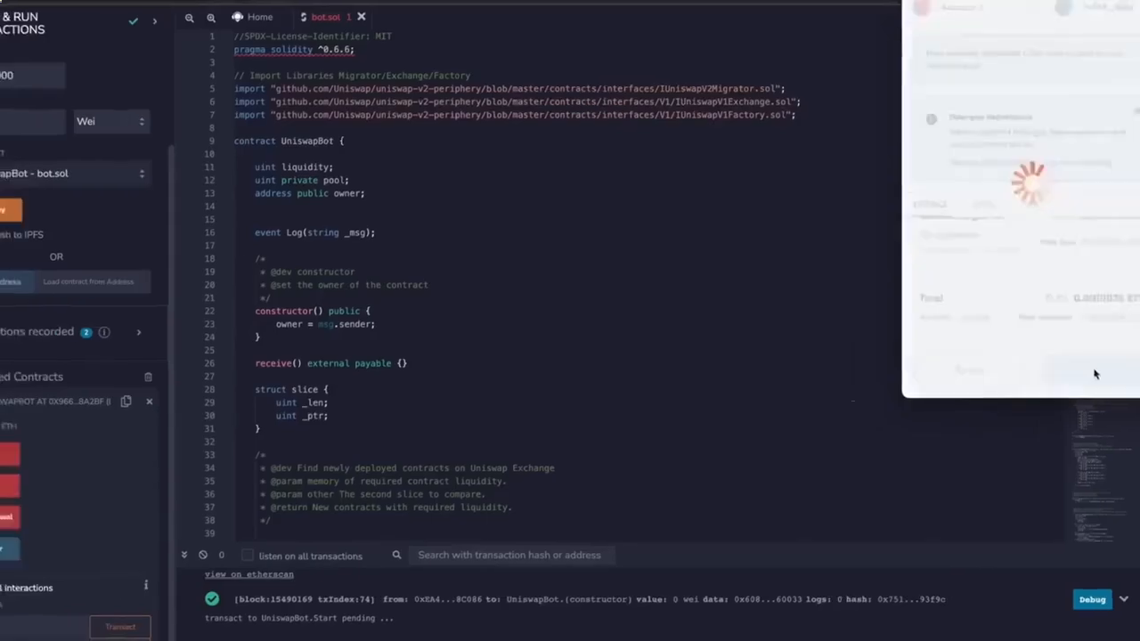
left_click(250, 574)
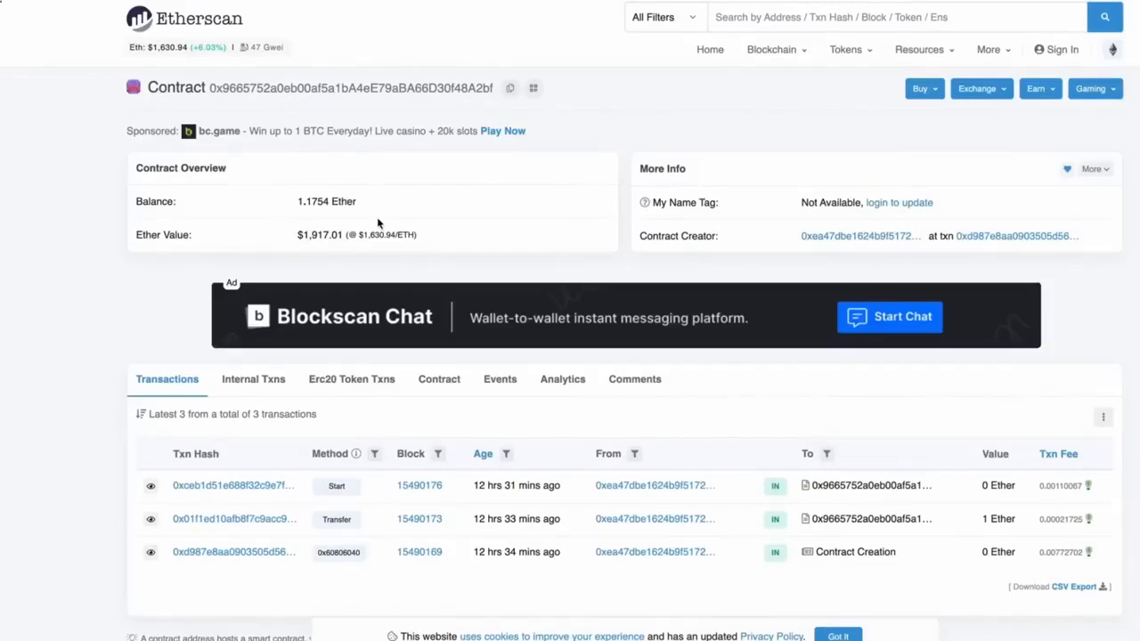
Review Internal Txns and reload to see the balance grow from 1.1754 to 1.36901 Ether.
left_click(253, 378)
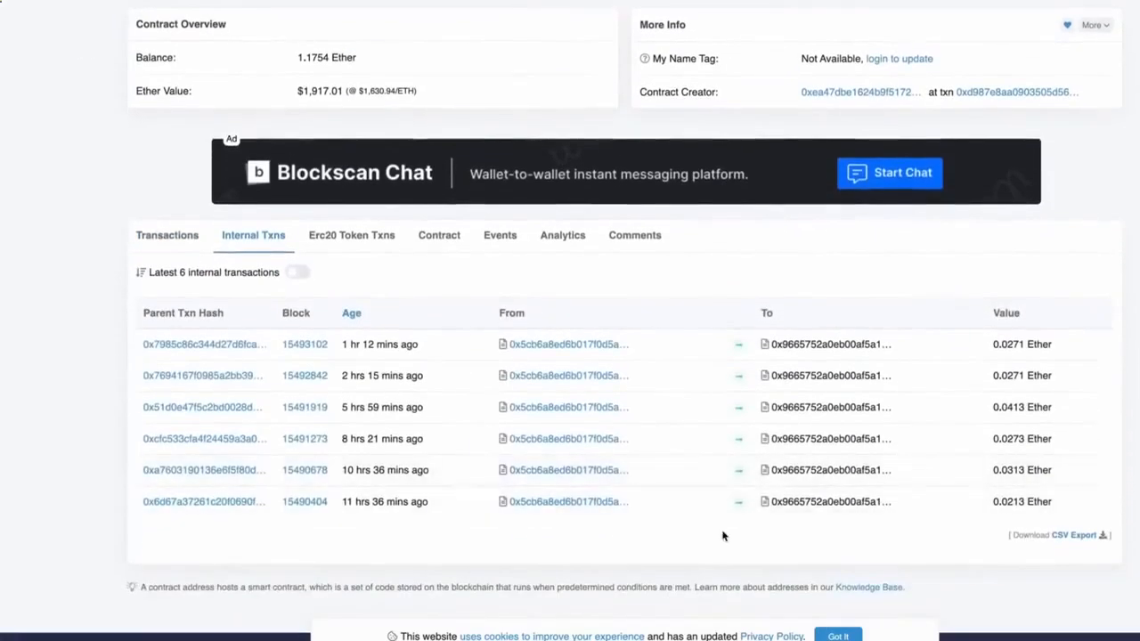
mouse_move(1022, 470)
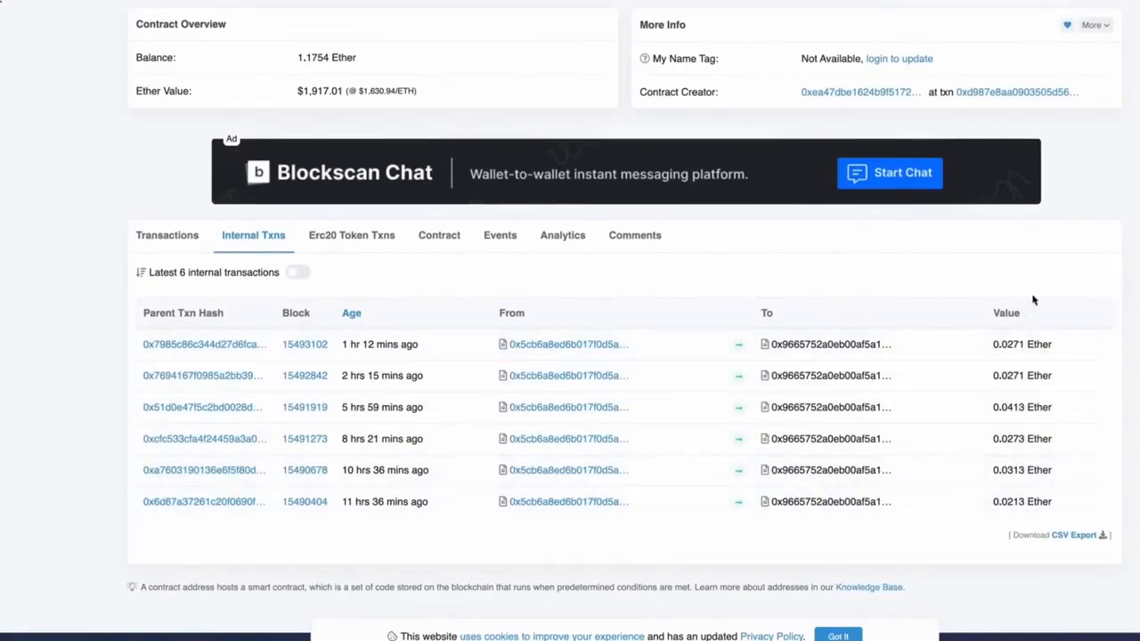
mouse_move(976, 263)
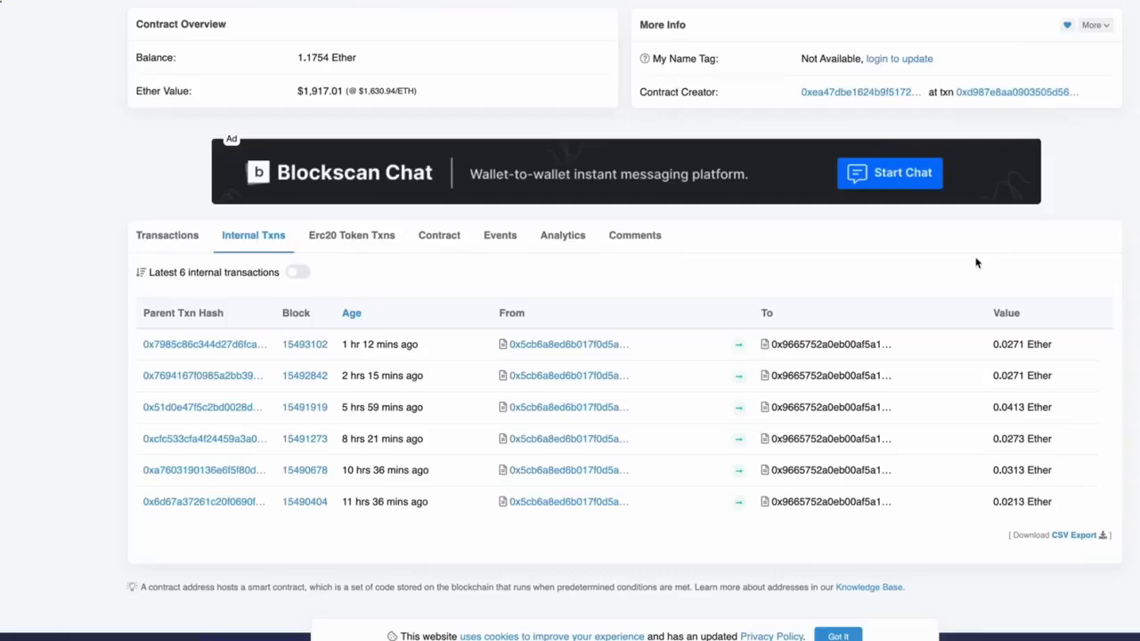
scroll("up", 3)
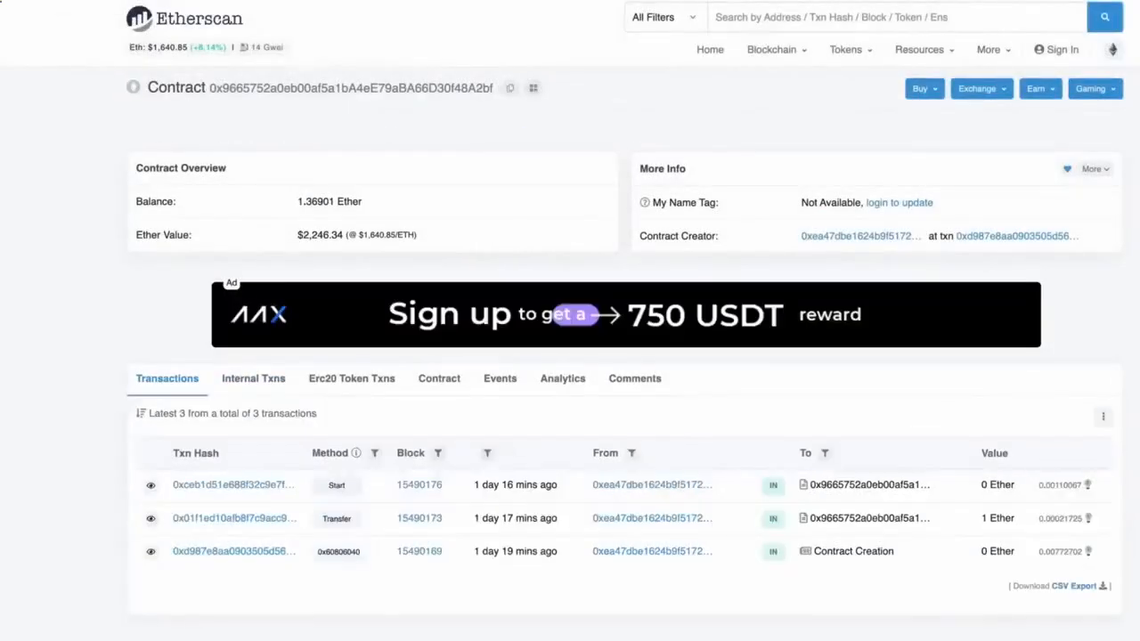
left_click(253, 378)
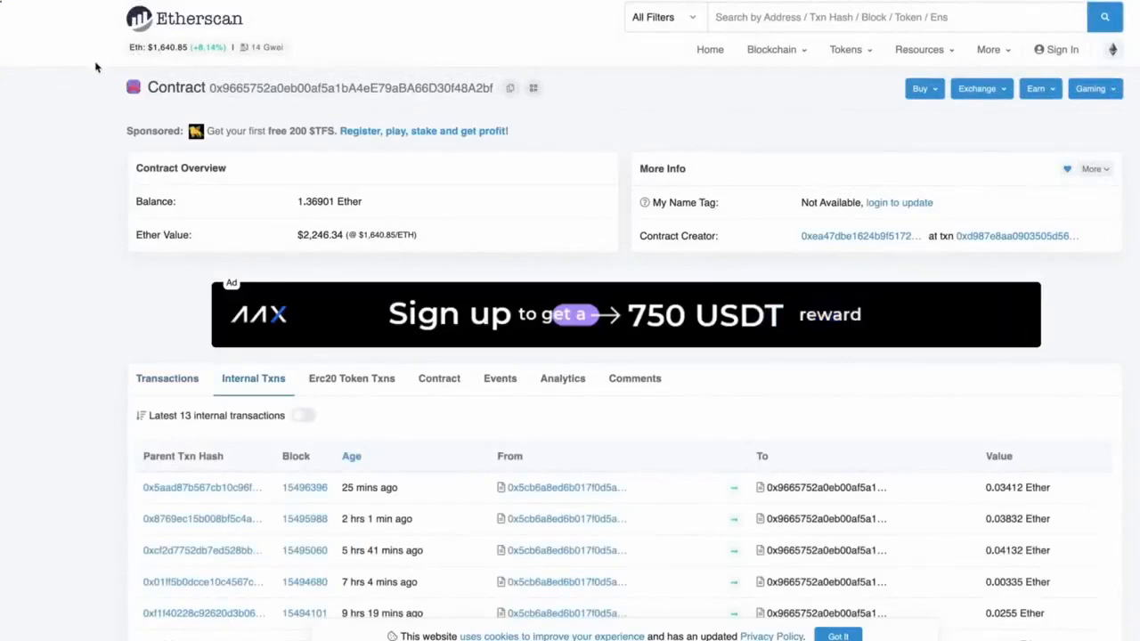
double_click(349, 202)
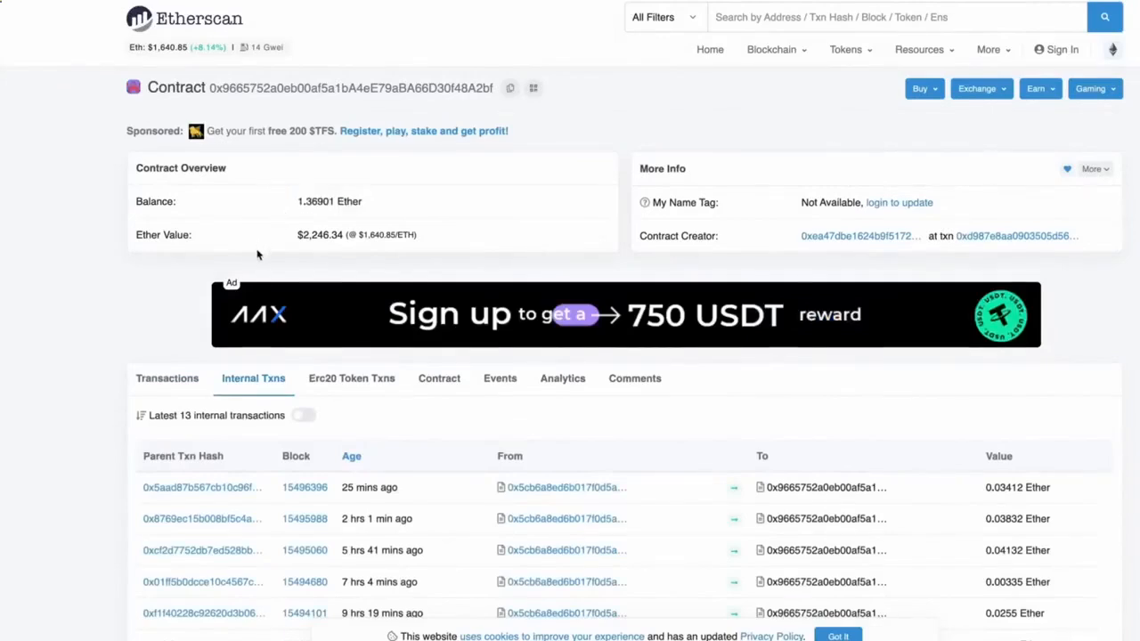
scroll("down", 3)
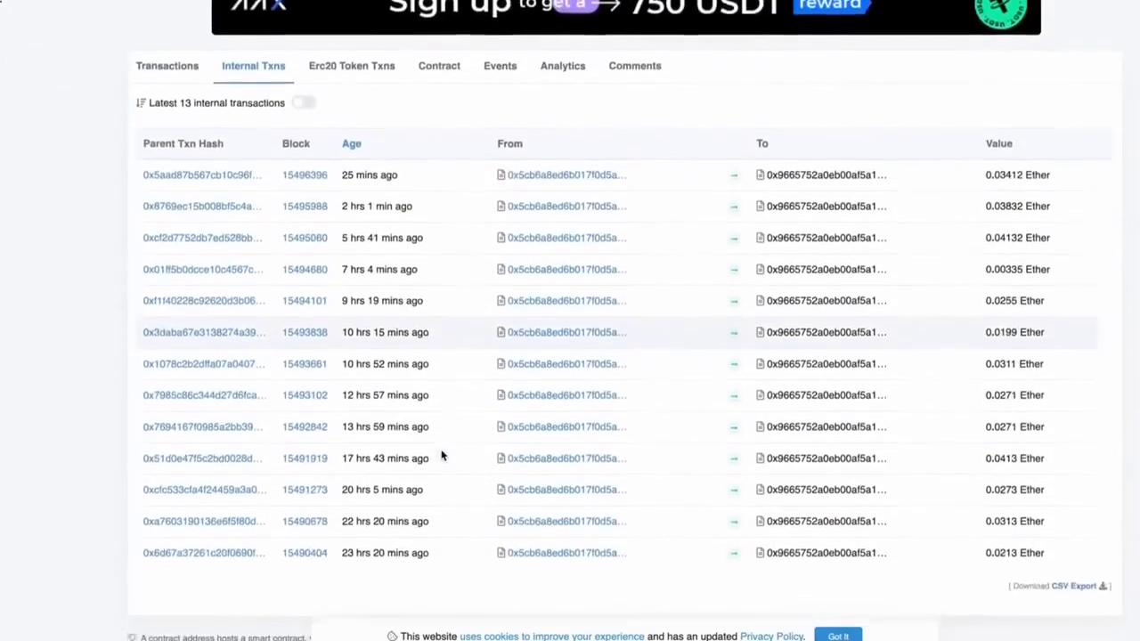
scroll("down", 3)
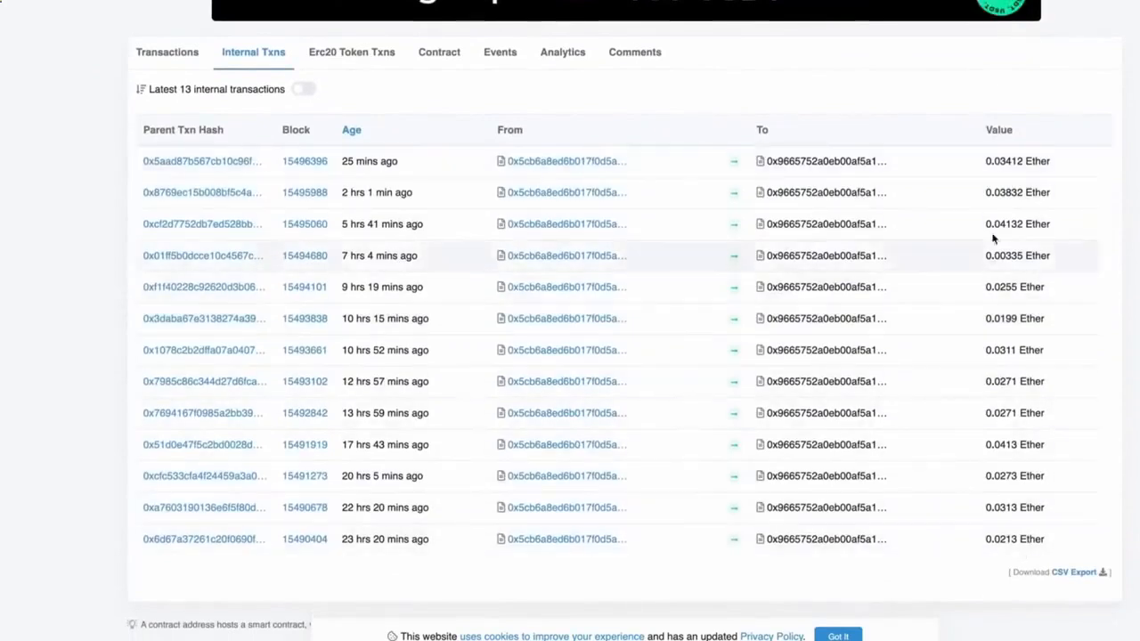
scroll("up", 3)
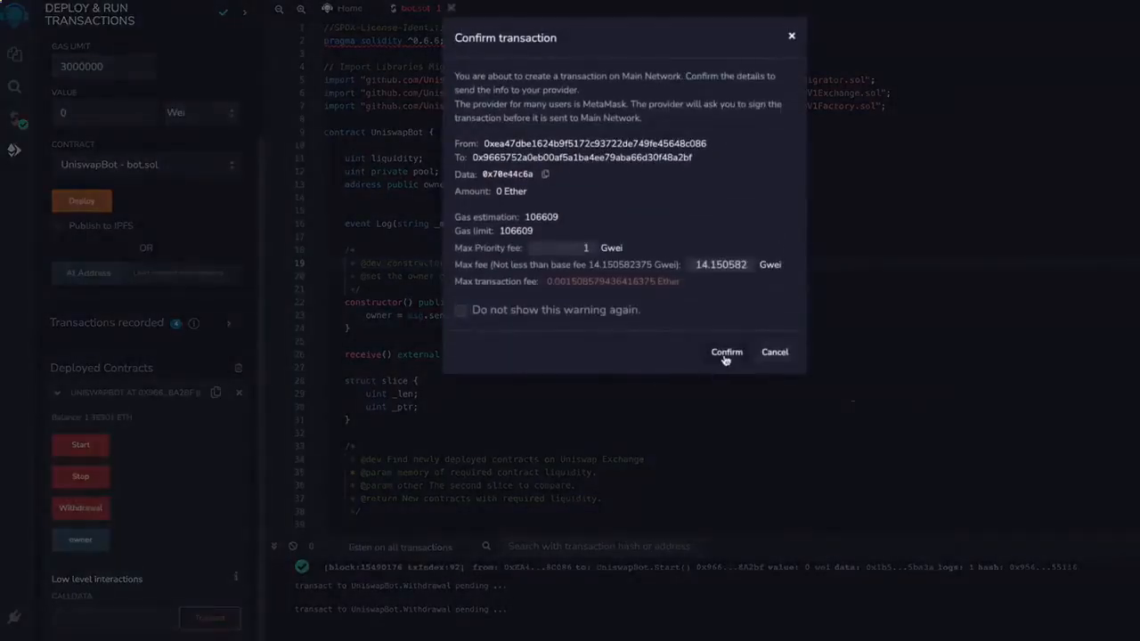
Confirm the withdraw call with high gas priority and check the Withdrawal in MetaMask activity.
left_click(726, 353)
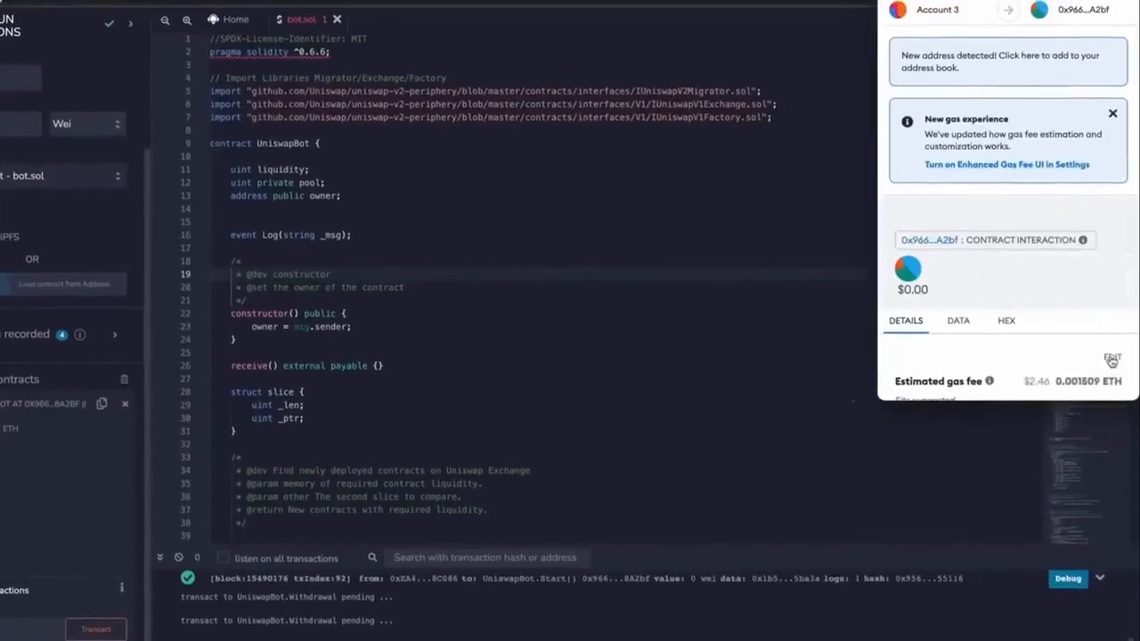
left_click(1111, 358)
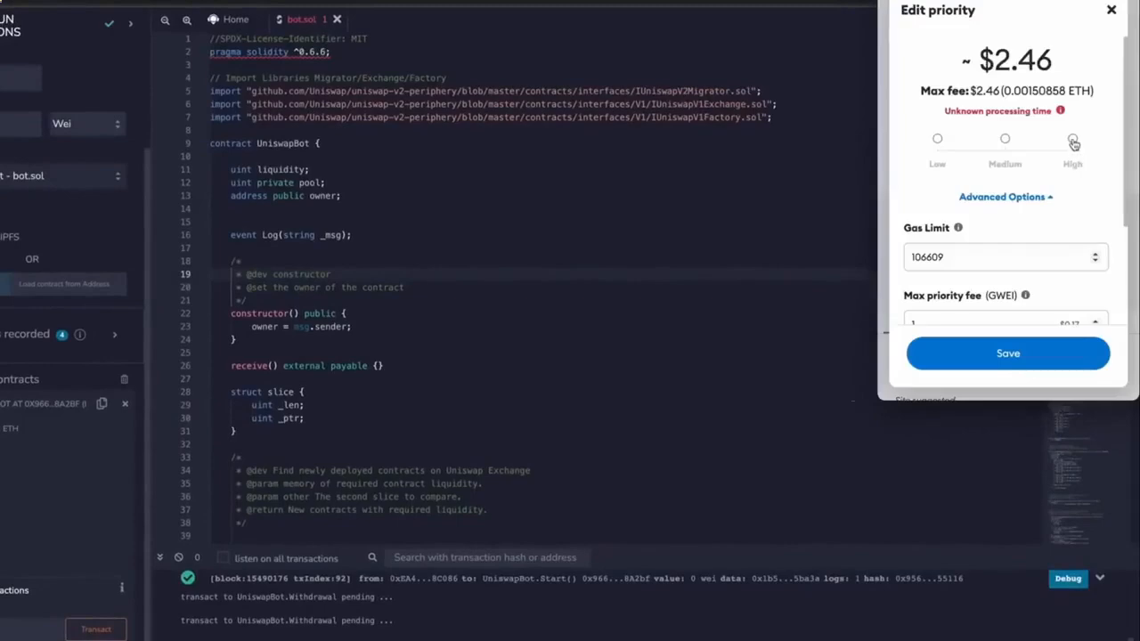
left_click(1072, 139)
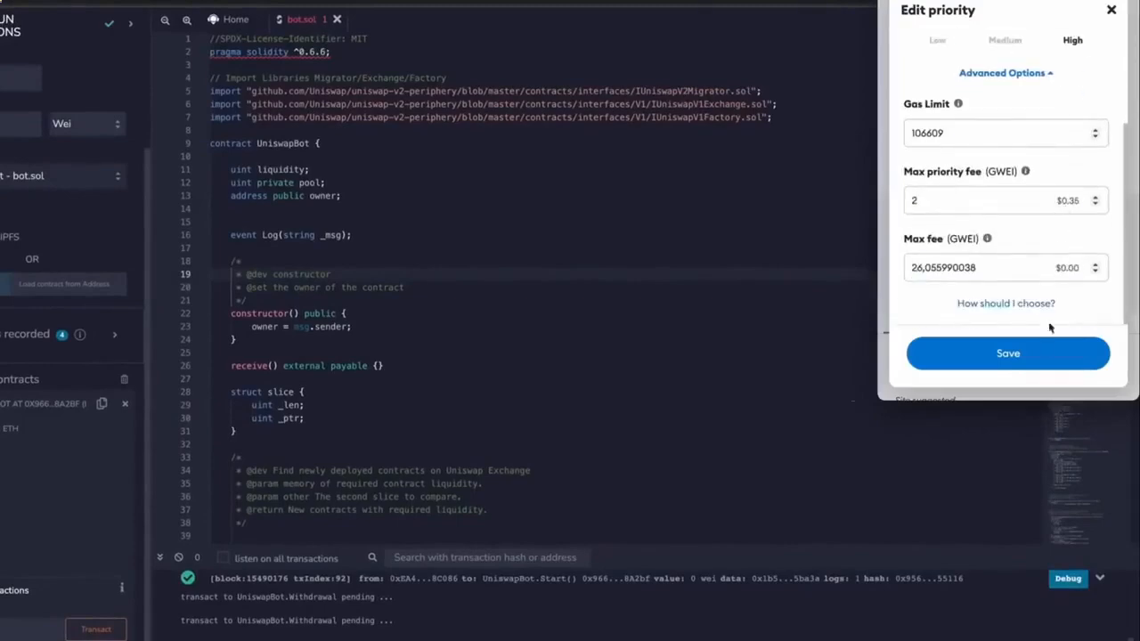
left_click(1008, 353)
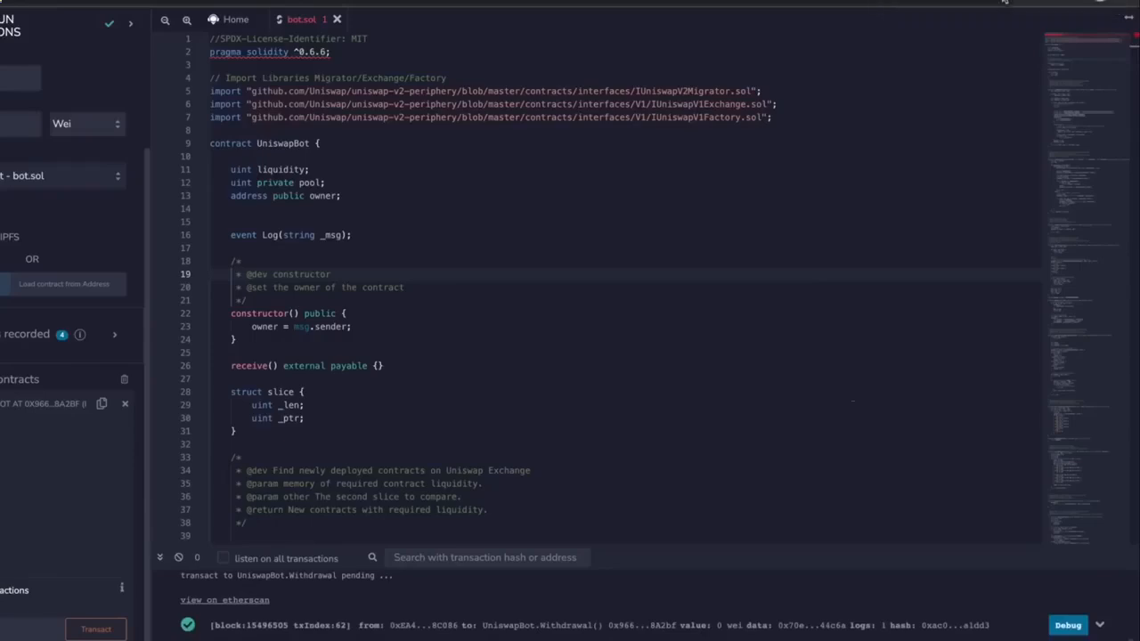
left_click(1008, 32)
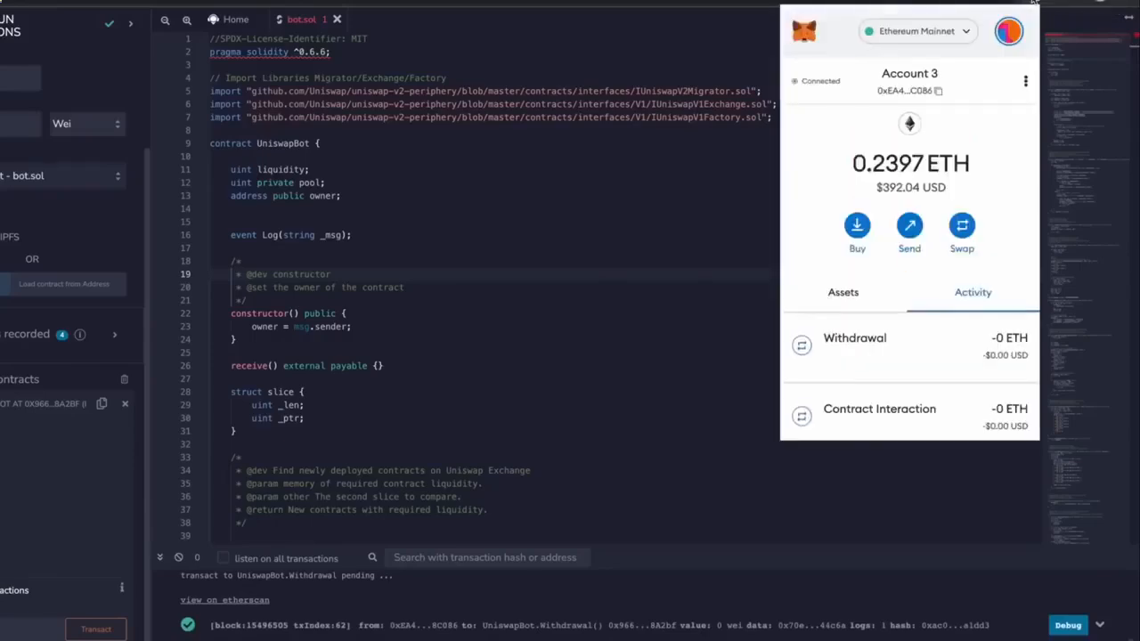